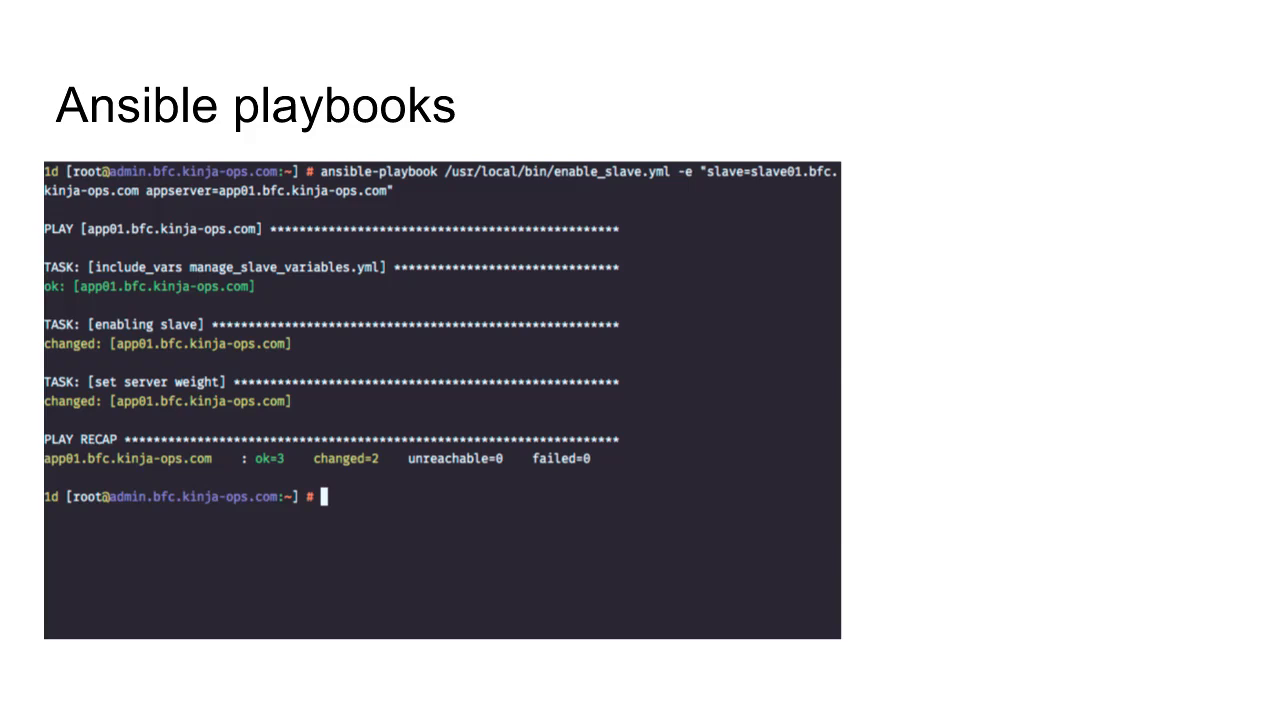
Step: Advance the slideshow past the Jenkins ops jobs slide and exit to the editor
{"action": "key", "text": "Right"}
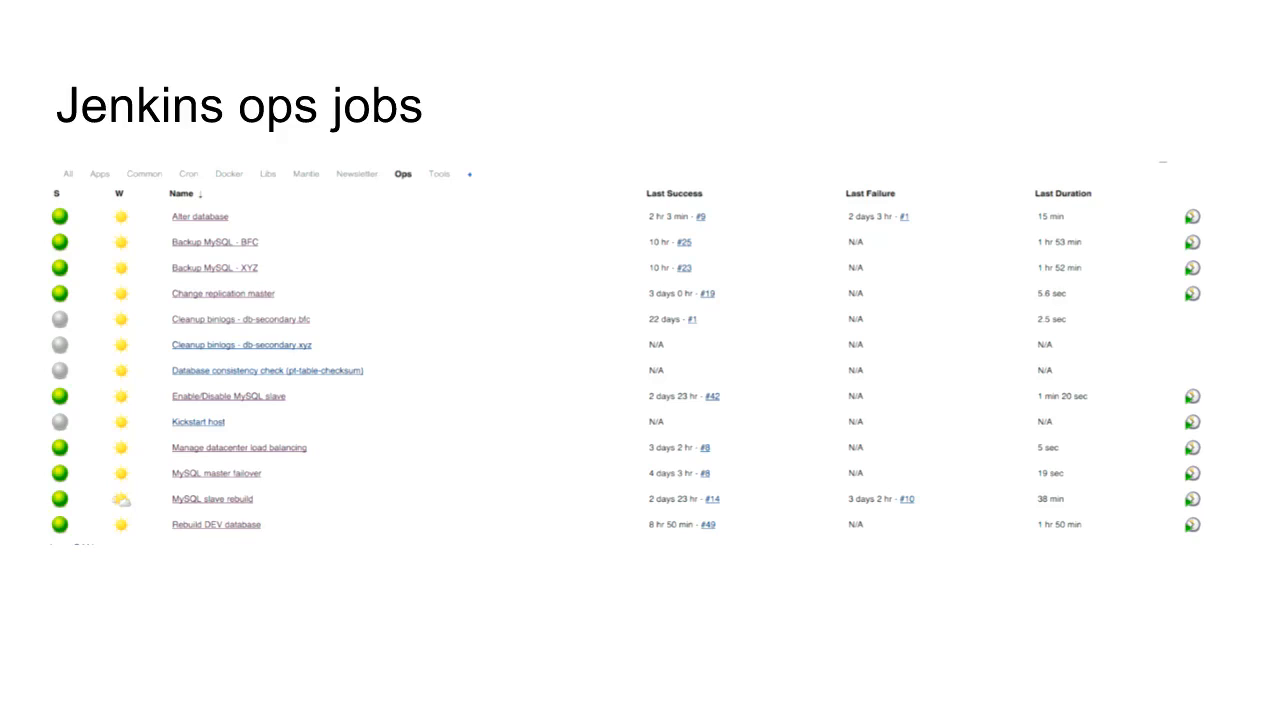
{"action": "left_click", "coordinate": [228, 396]}
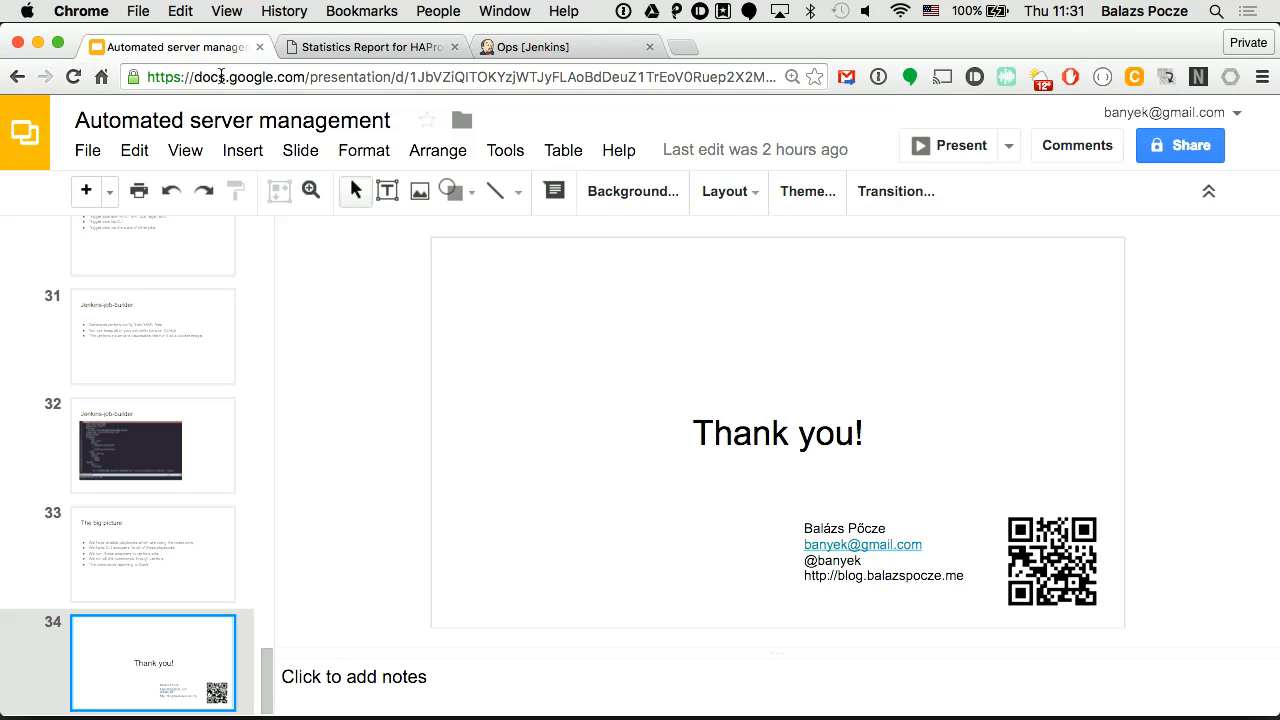
Step: Bring the Ops [Jenkins] job list, with jobs like Alter database, to the front
{"action": "left_click", "coordinate": [530, 47]}
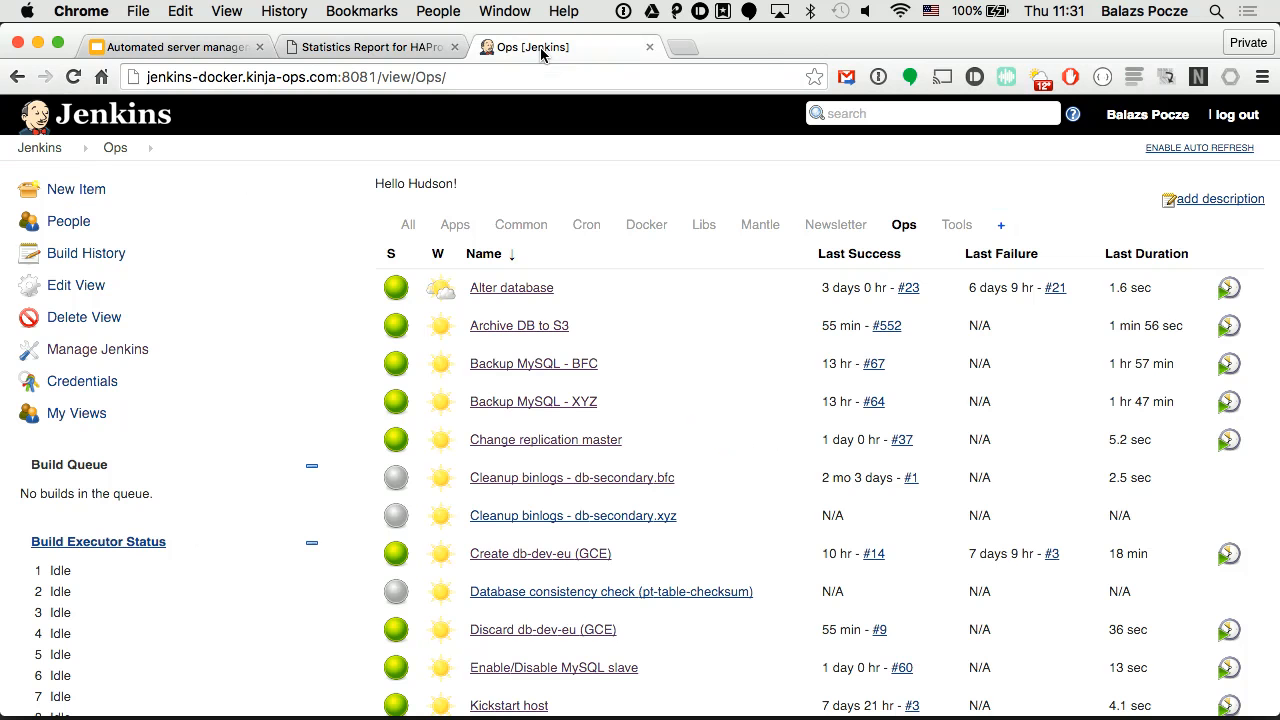
Step: Check that all four slaves, including slave01.bfc, are UP in HAProxy stats, then return to Jenkins
{"action": "left_click", "coordinate": [370, 47]}
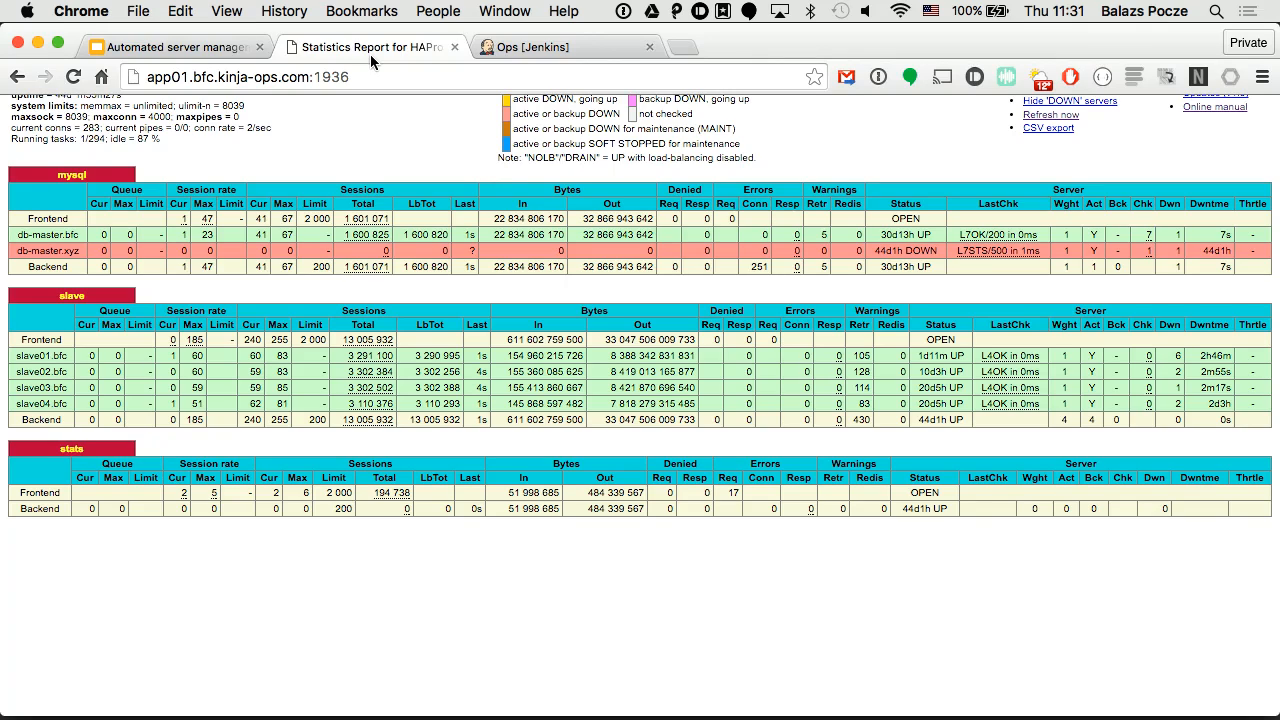
{"action": "left_click", "coordinate": [530, 47]}
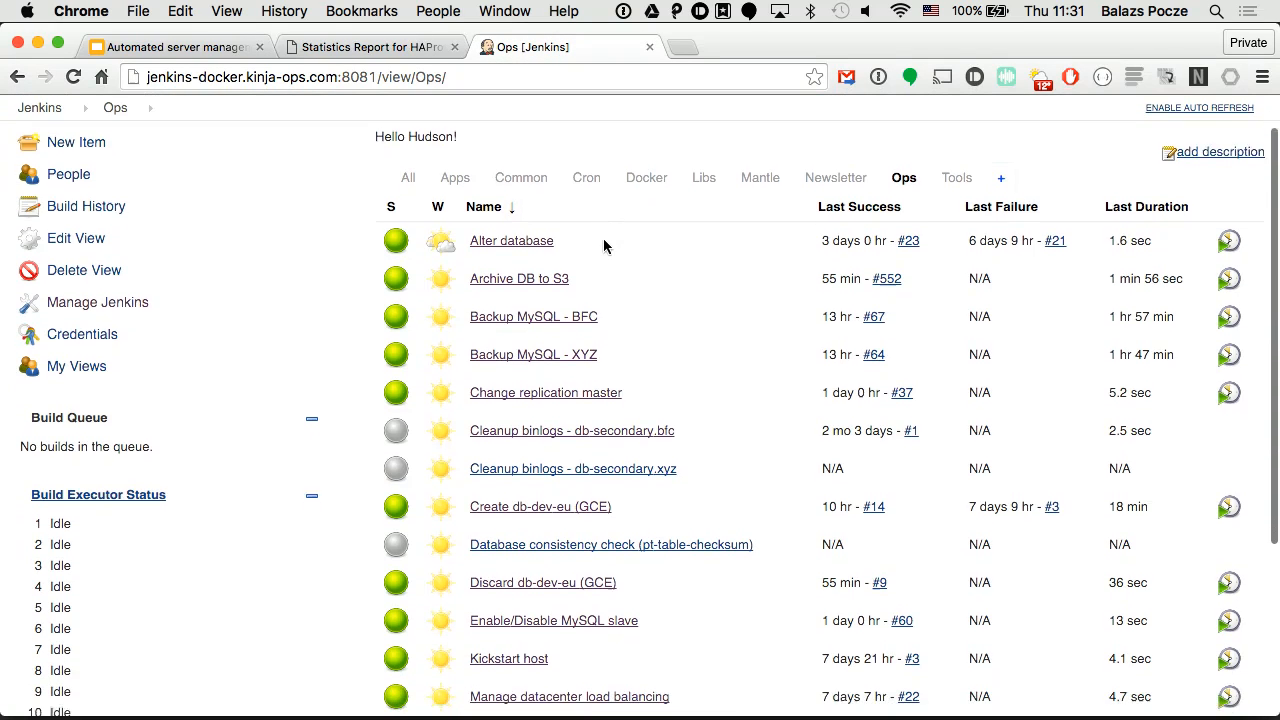
Step: Run Enable/Disable MySQL slave with operation disable for slave01.bfc and open build #61
{"action": "scroll", "scroll_direction": "down", "scroll_amount": 3}
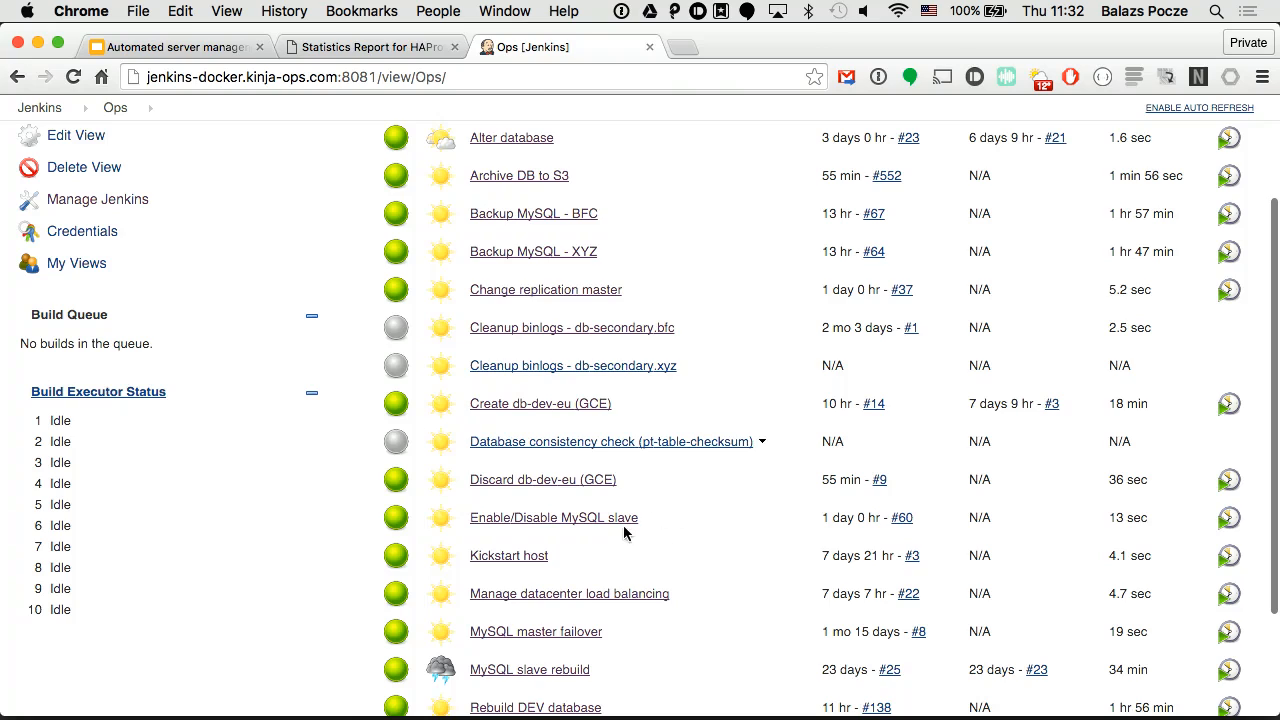
{"action": "left_click", "coordinate": [553, 517]}
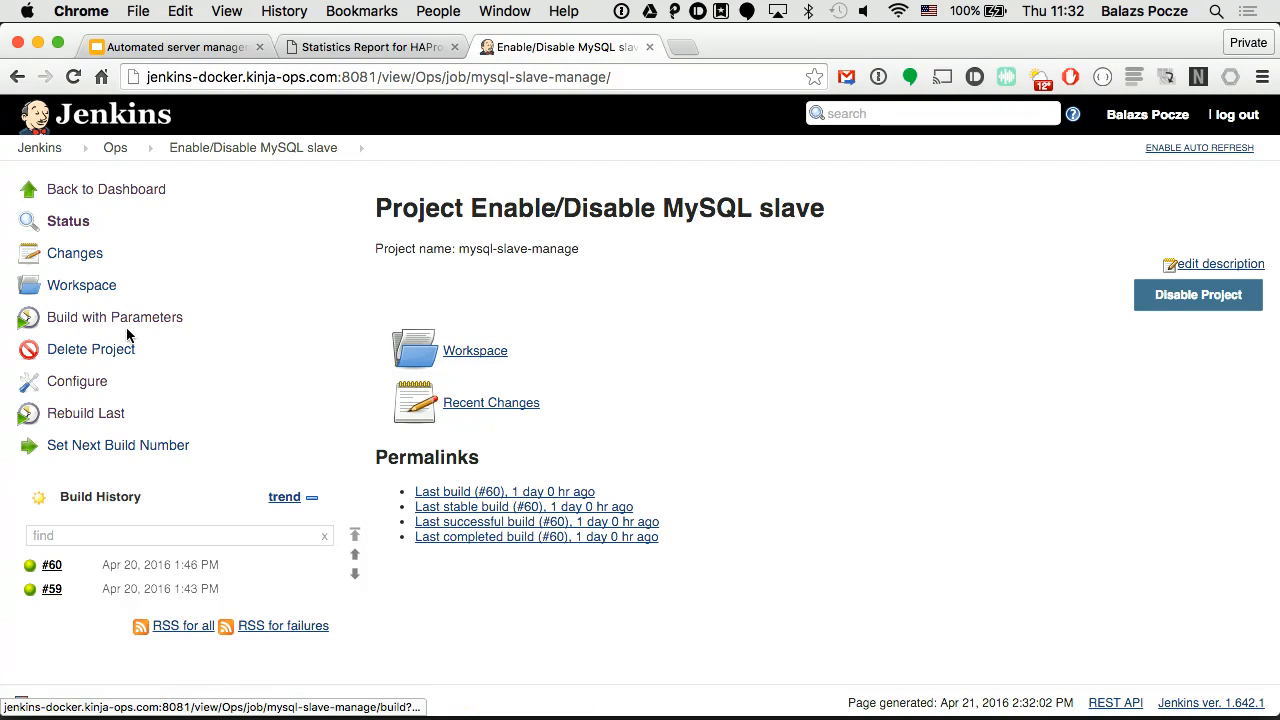
{"action": "mouse_move", "coordinate": [560, 289]}
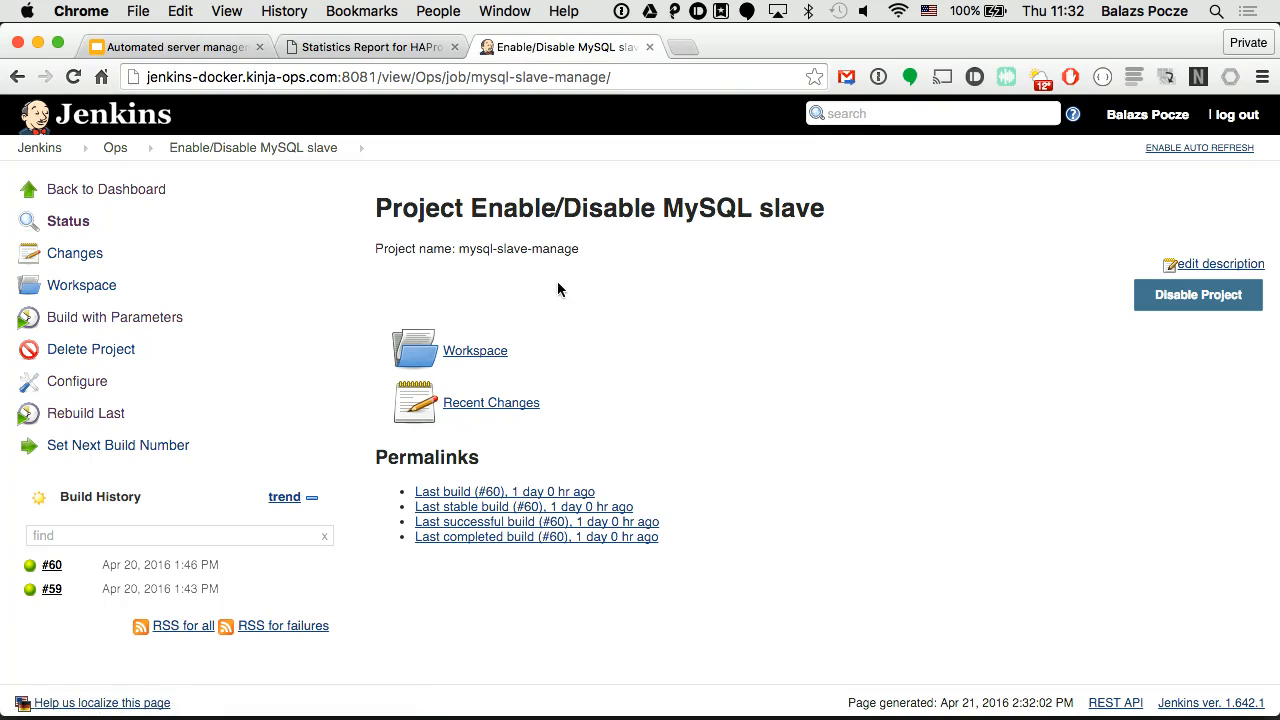
{"action": "mouse_move", "coordinate": [378, 377]}
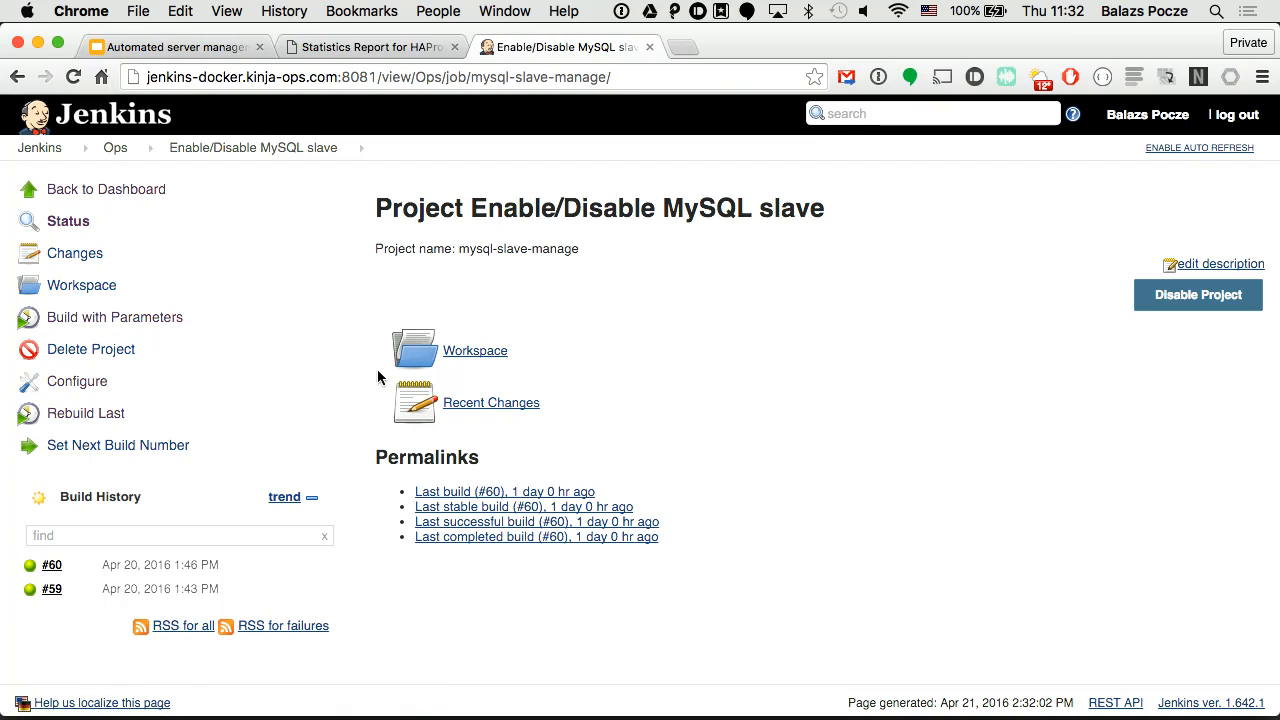
{"action": "left_click", "coordinate": [114, 317]}
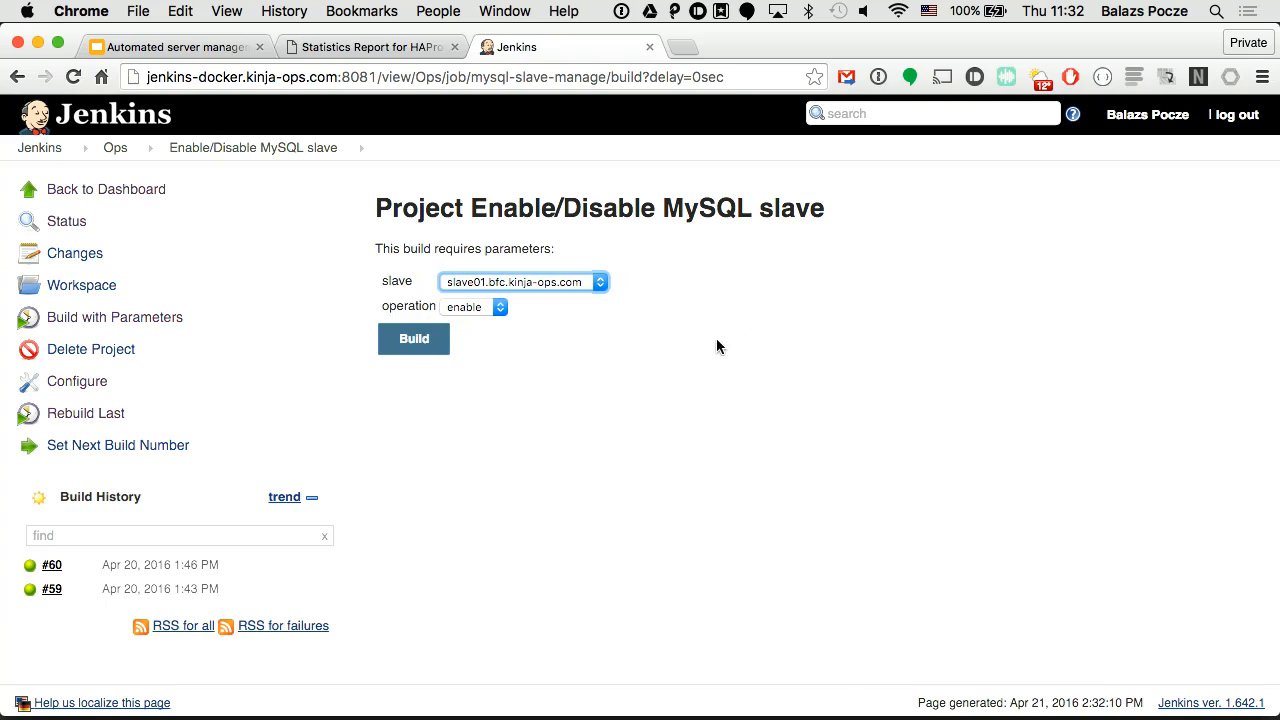
{"action": "left_click", "coordinate": [472, 306]}
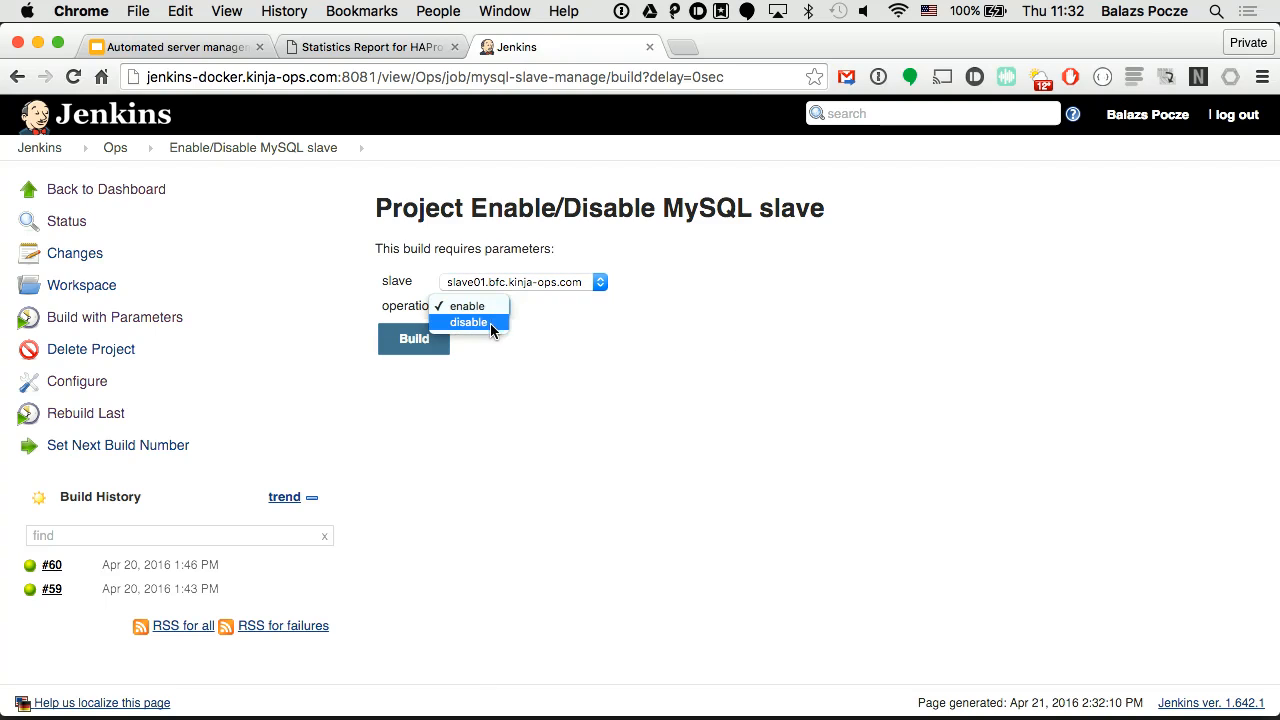
{"action": "left_click", "coordinate": [467, 322]}
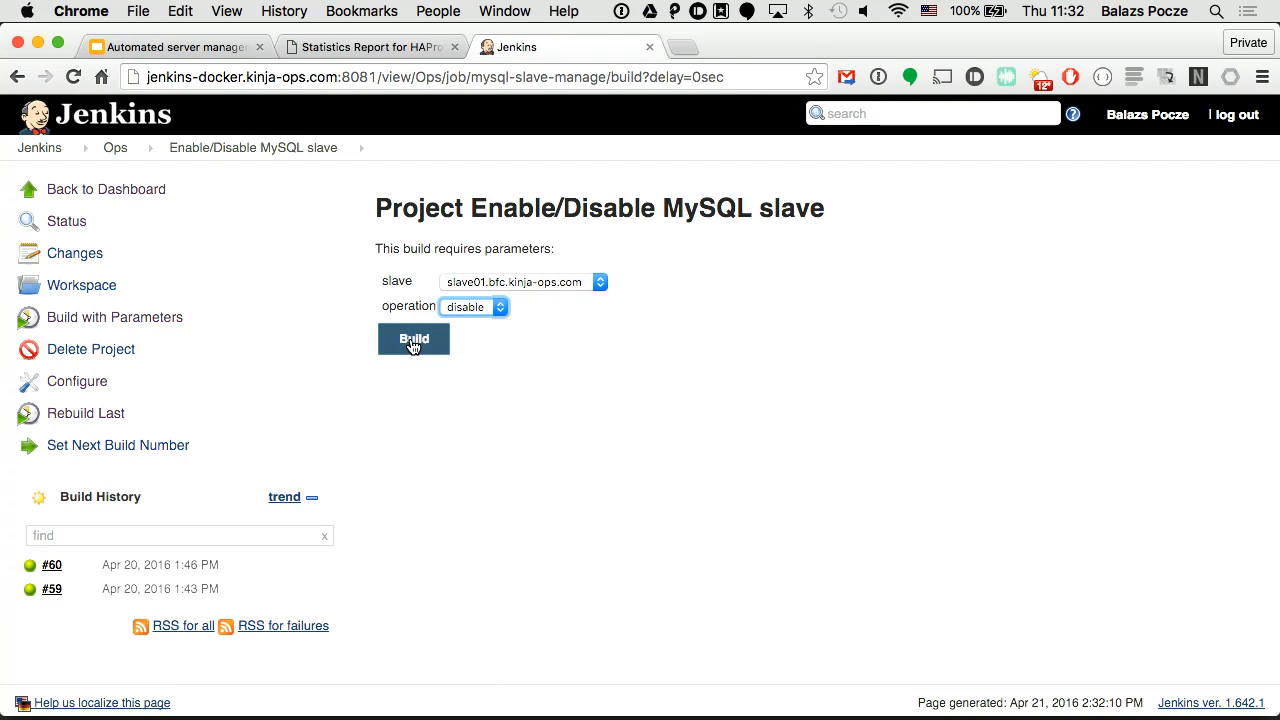
{"action": "left_click", "coordinate": [413, 338]}
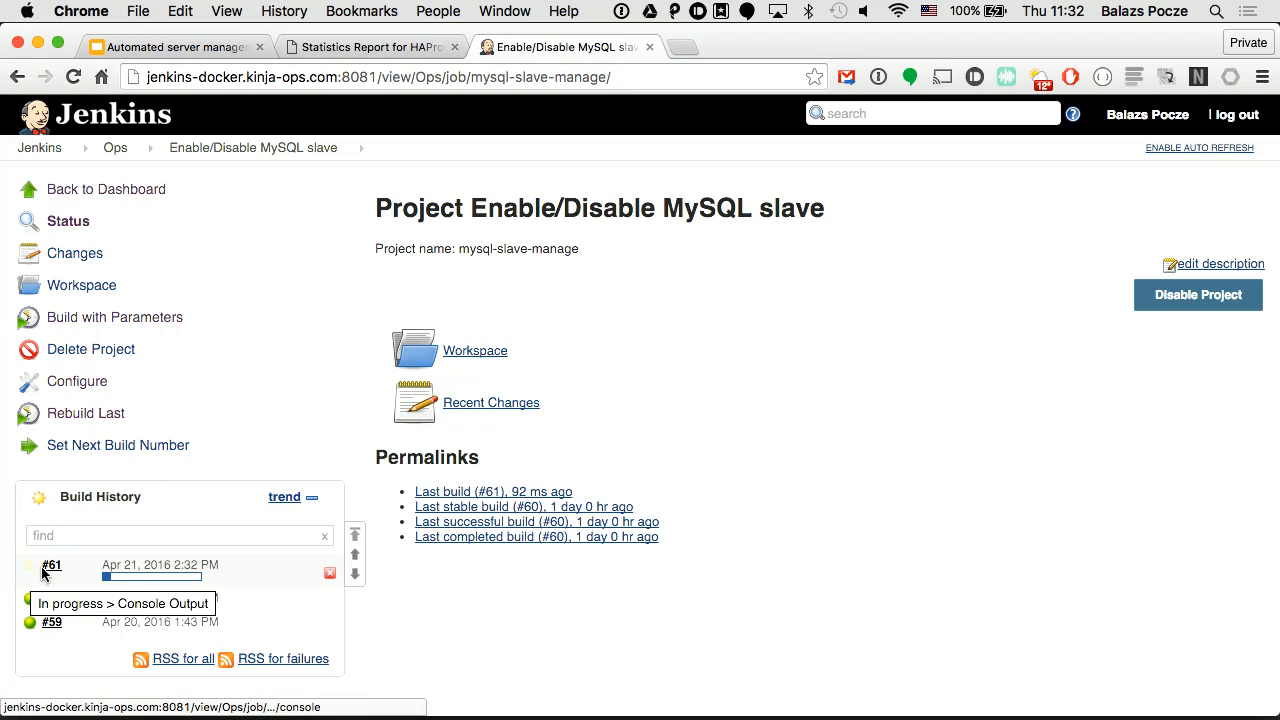
{"action": "left_click", "coordinate": [52, 565]}
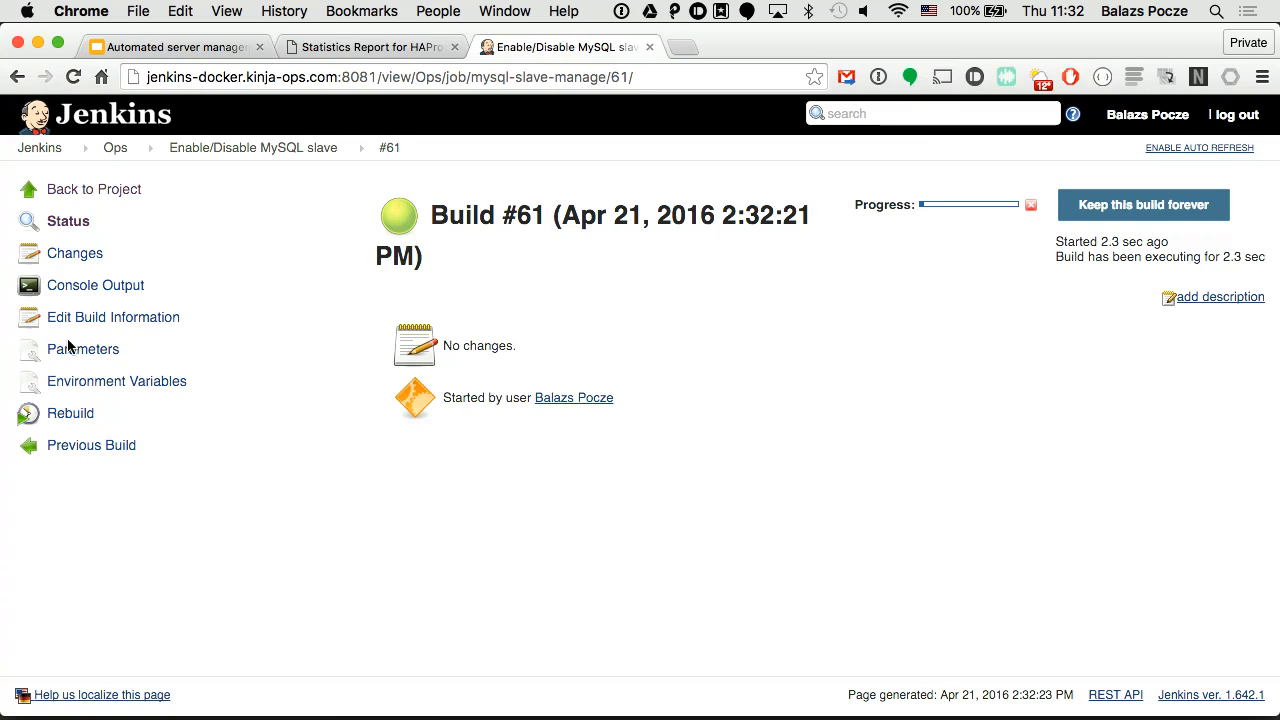
Step: View build #61's console output and start watching slave01's per-database connection counts
{"action": "left_click", "coordinate": [95, 285]}
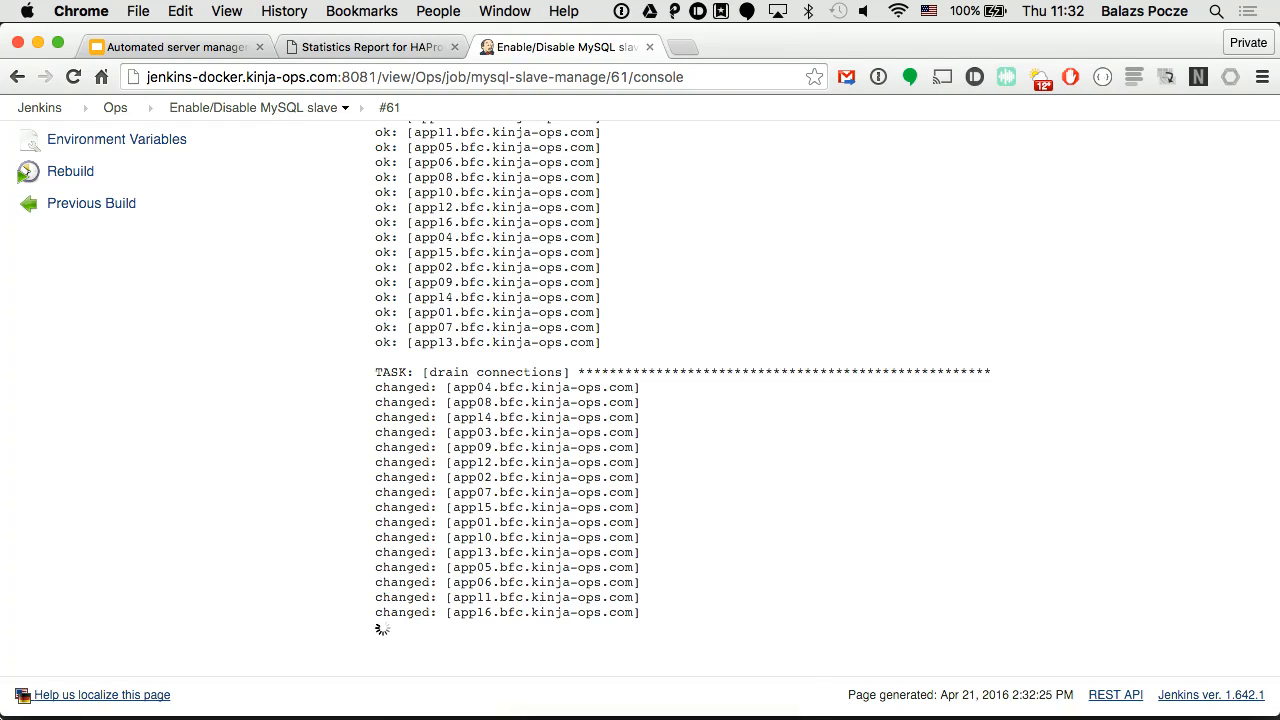
{"action": "left_click", "coordinate": [564, 681]}
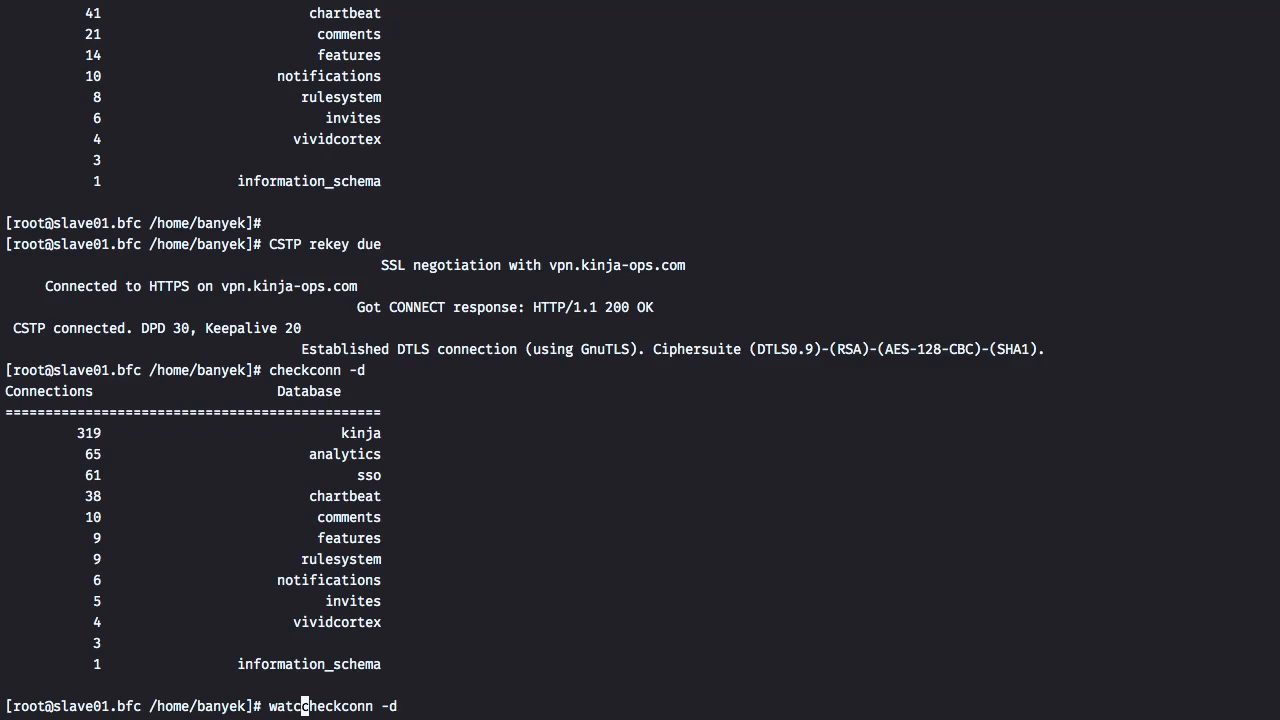
{"action": "key", "text": "Return"}
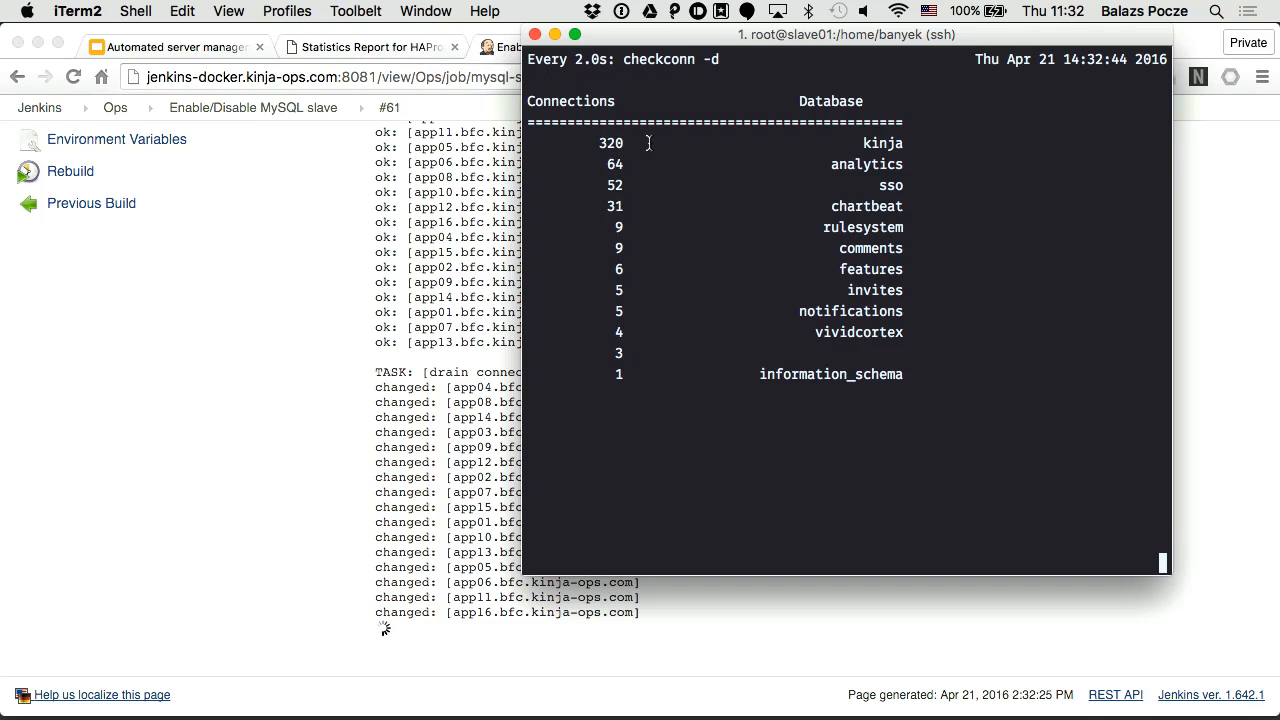
Step: Check HAProxy stats to confirm slave01.bfc is now in maintenance
{"action": "left_click", "coordinate": [370, 47]}
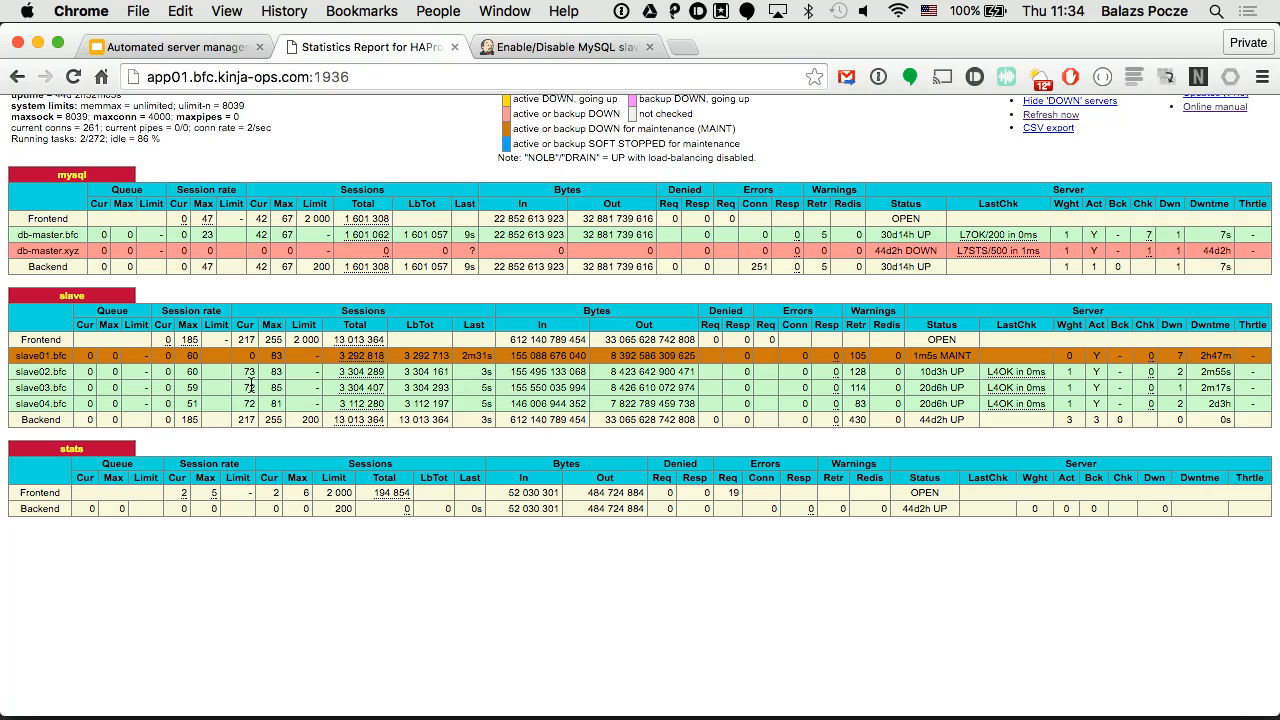
Step: Go from the successful build #61 back to the Ops job list and scroll through it
{"action": "left_click", "coordinate": [560, 46]}
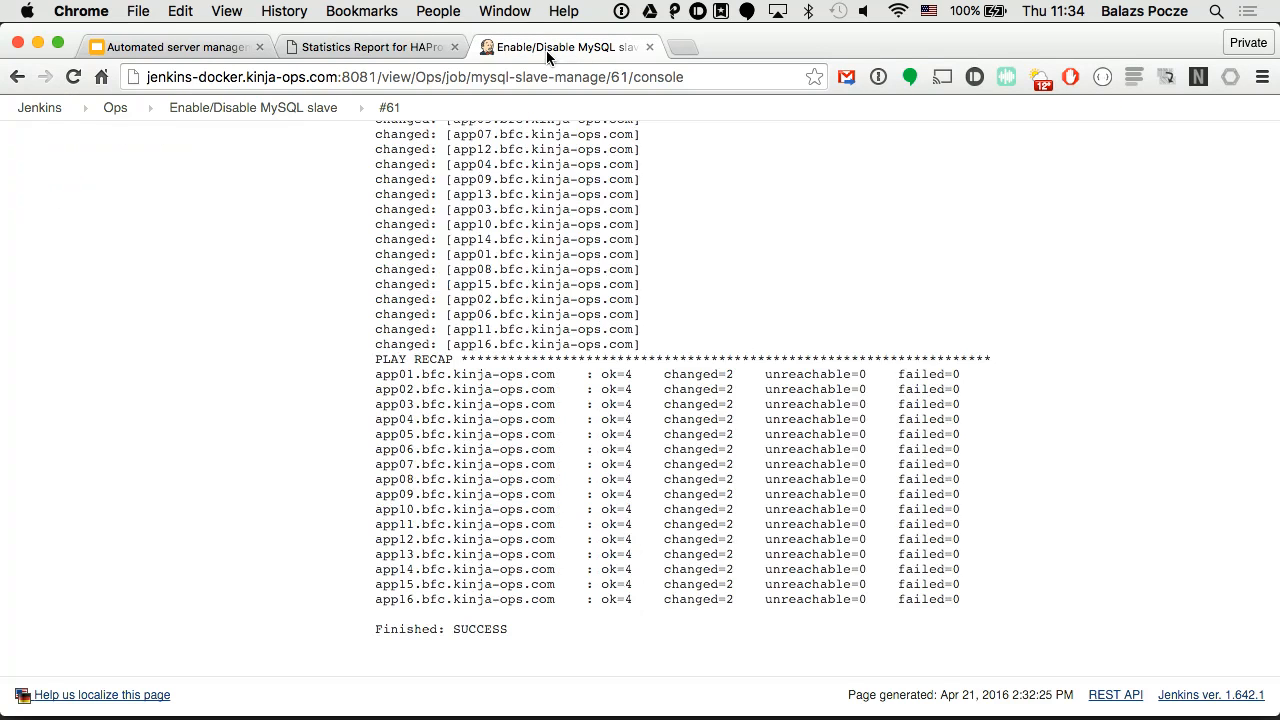
{"action": "mouse_move", "coordinate": [115, 107]}
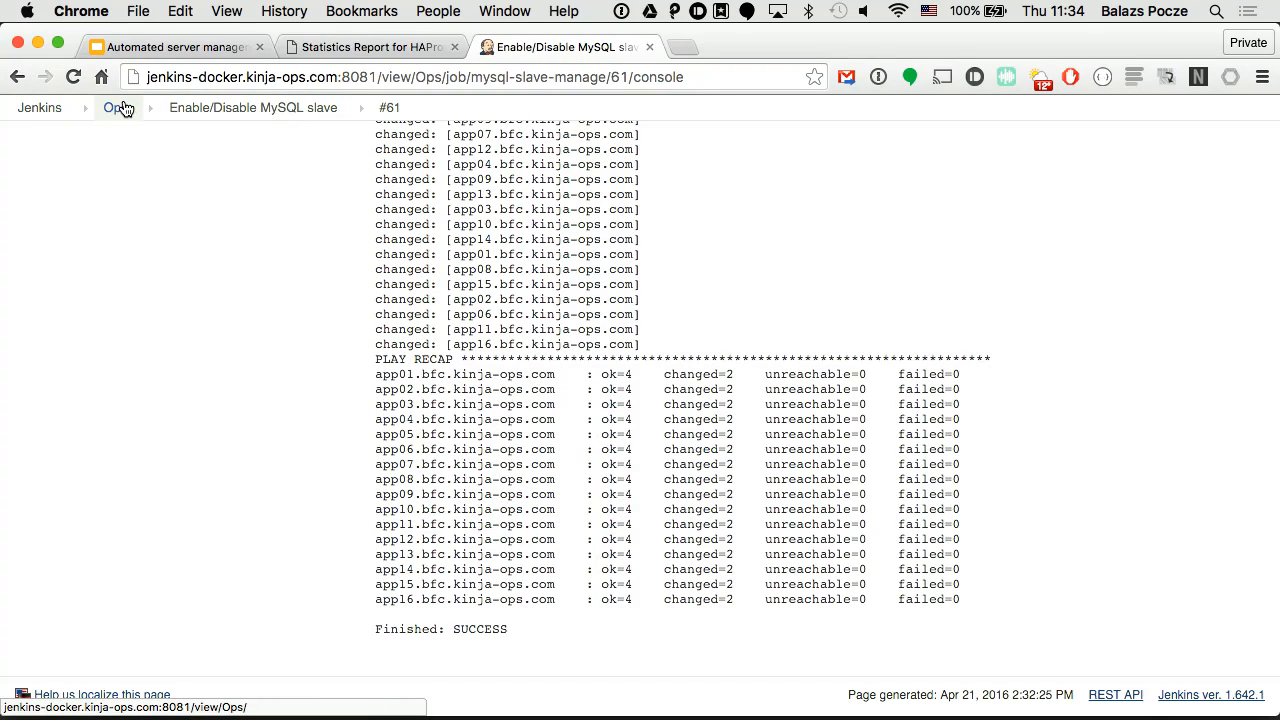
{"action": "left_click", "coordinate": [115, 107]}
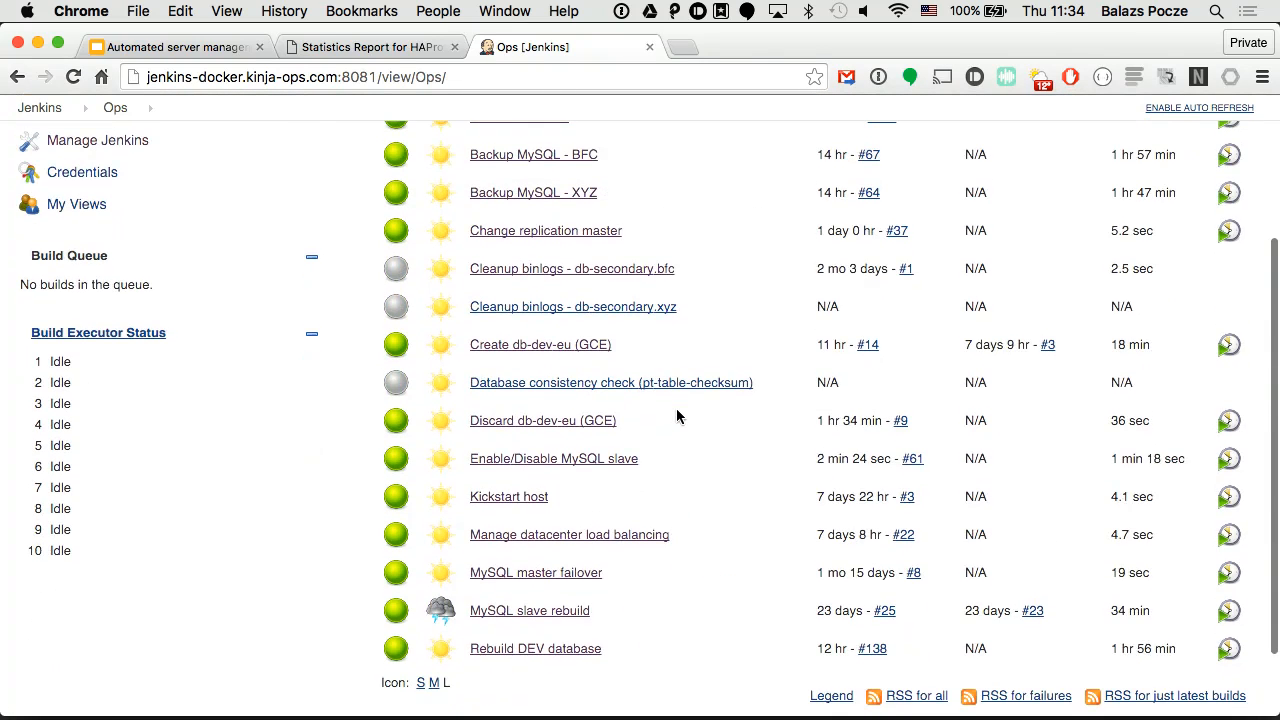
{"action": "scroll", "scroll_direction": "down", "scroll_amount": 3}
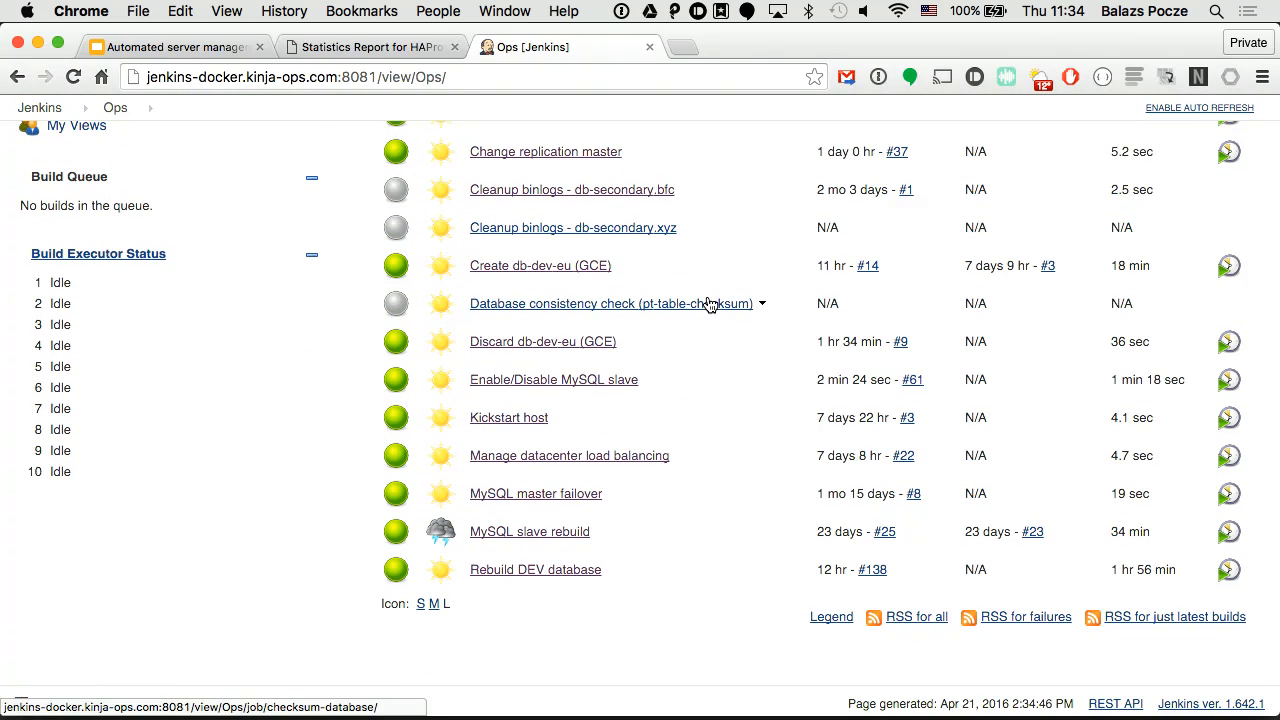
{"action": "scroll", "scroll_direction": "up", "scroll_amount": 3}
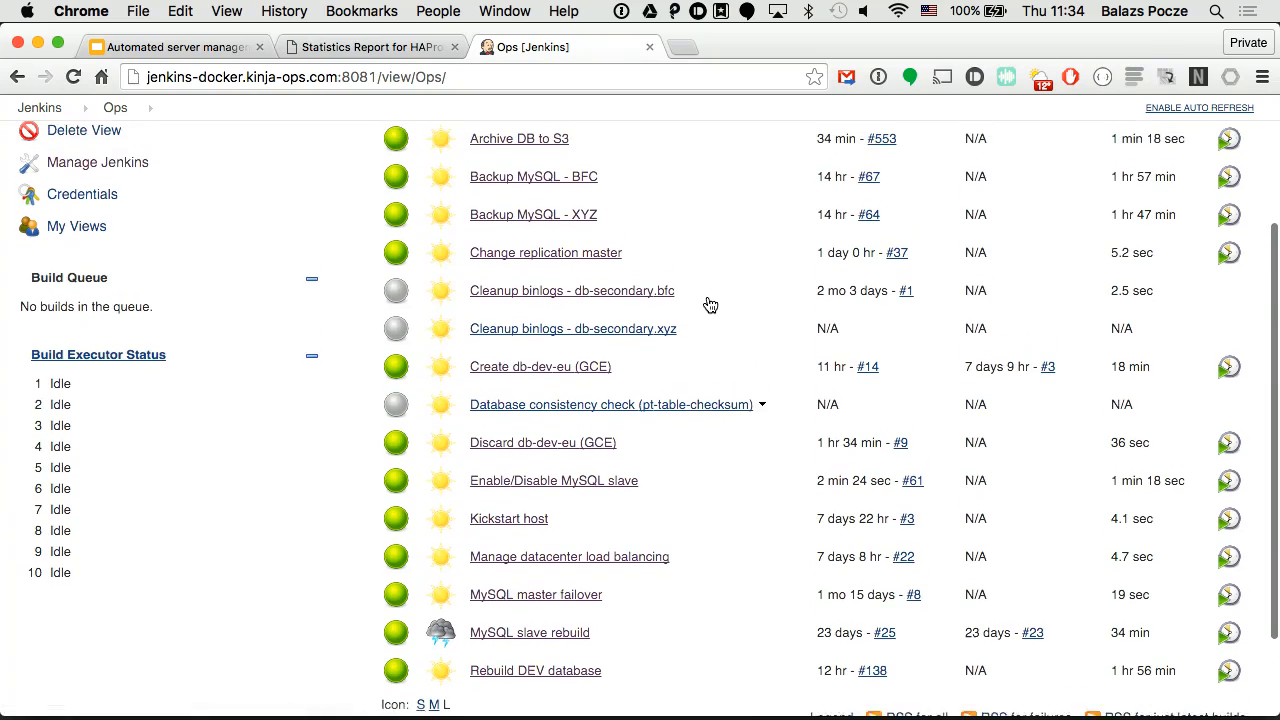
Step: Build Change replication master with slave01.bfc as slave_to_manage and open build #38
{"action": "left_click", "coordinate": [545, 252]}
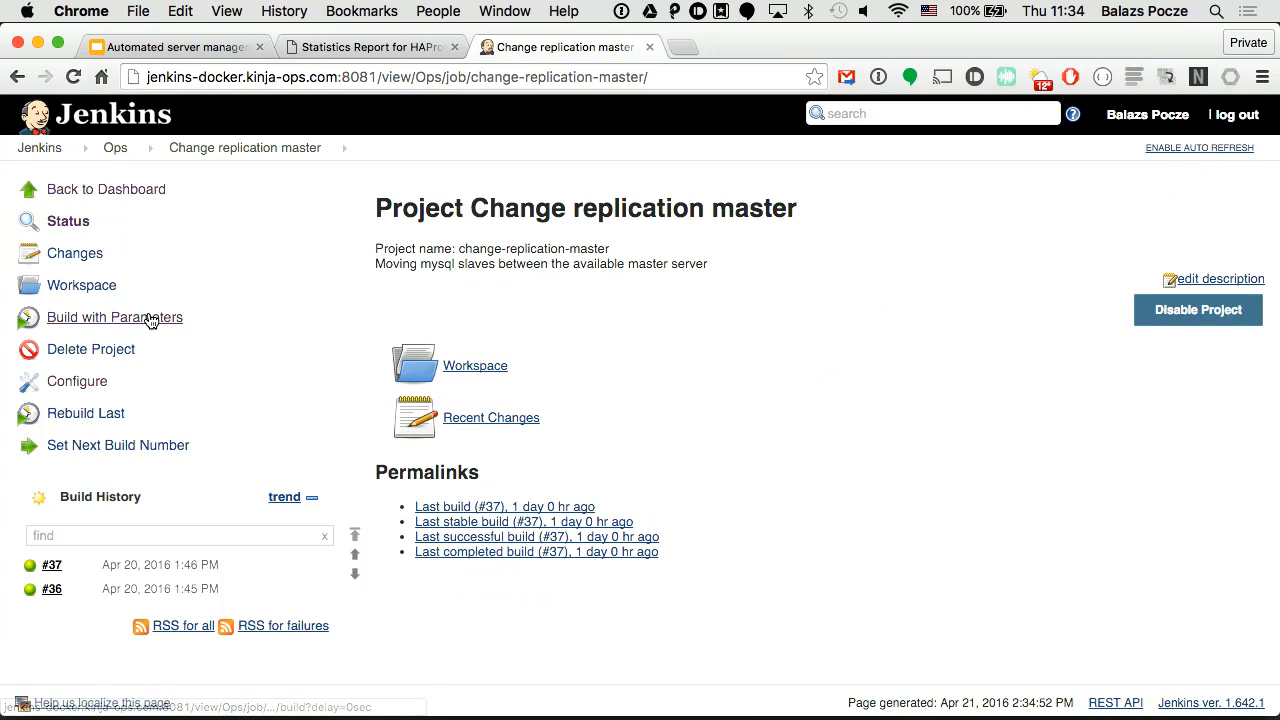
{"action": "left_click", "coordinate": [114, 317]}
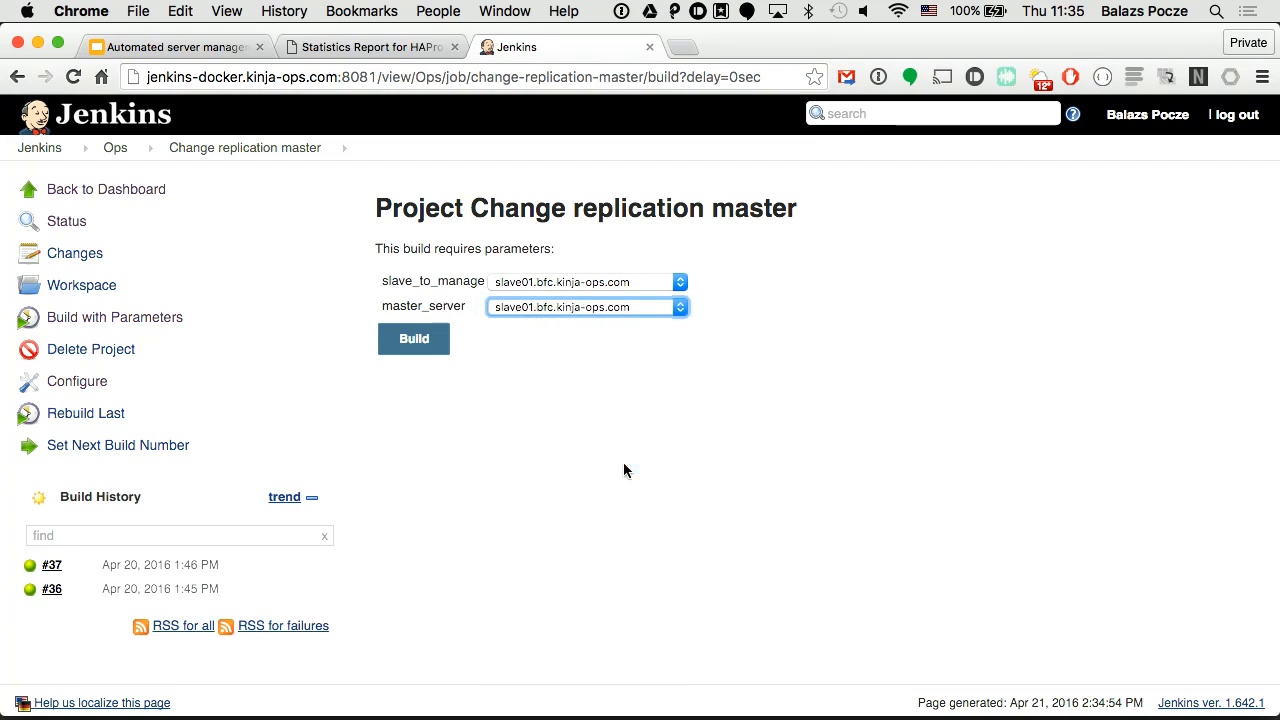
{"action": "left_click", "coordinate": [413, 338]}
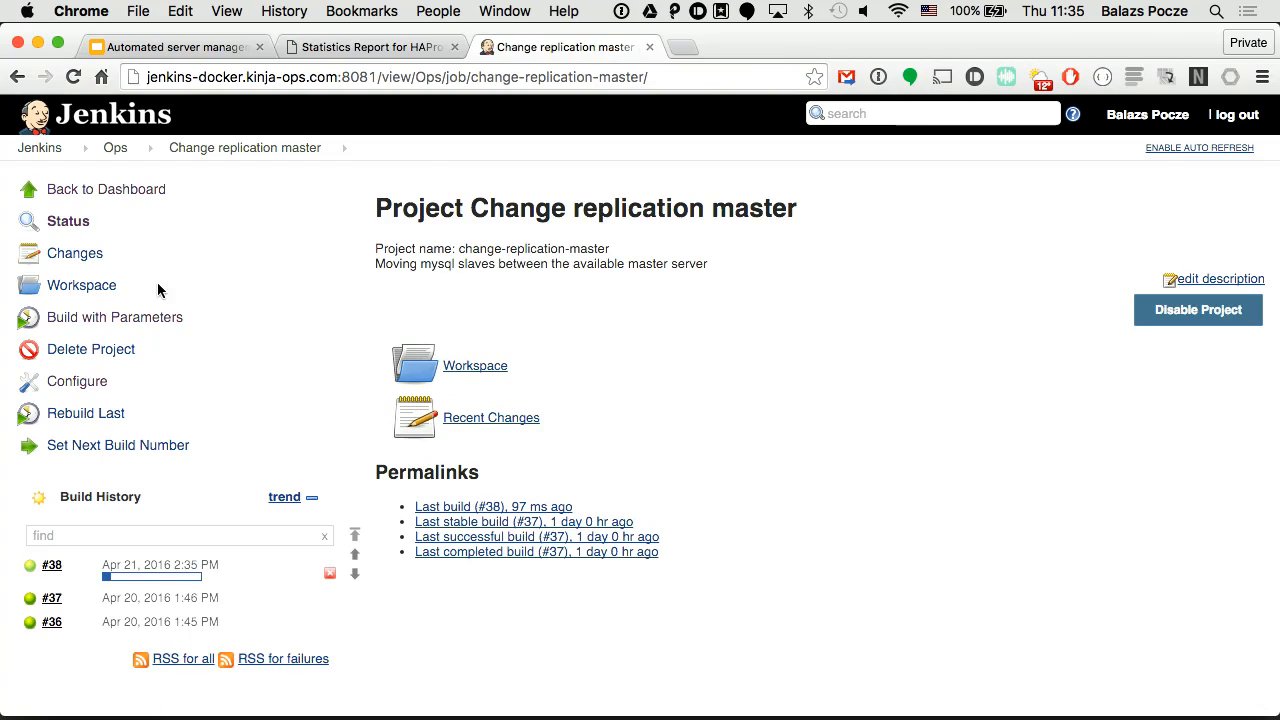
{"action": "left_click", "coordinate": [51, 565]}
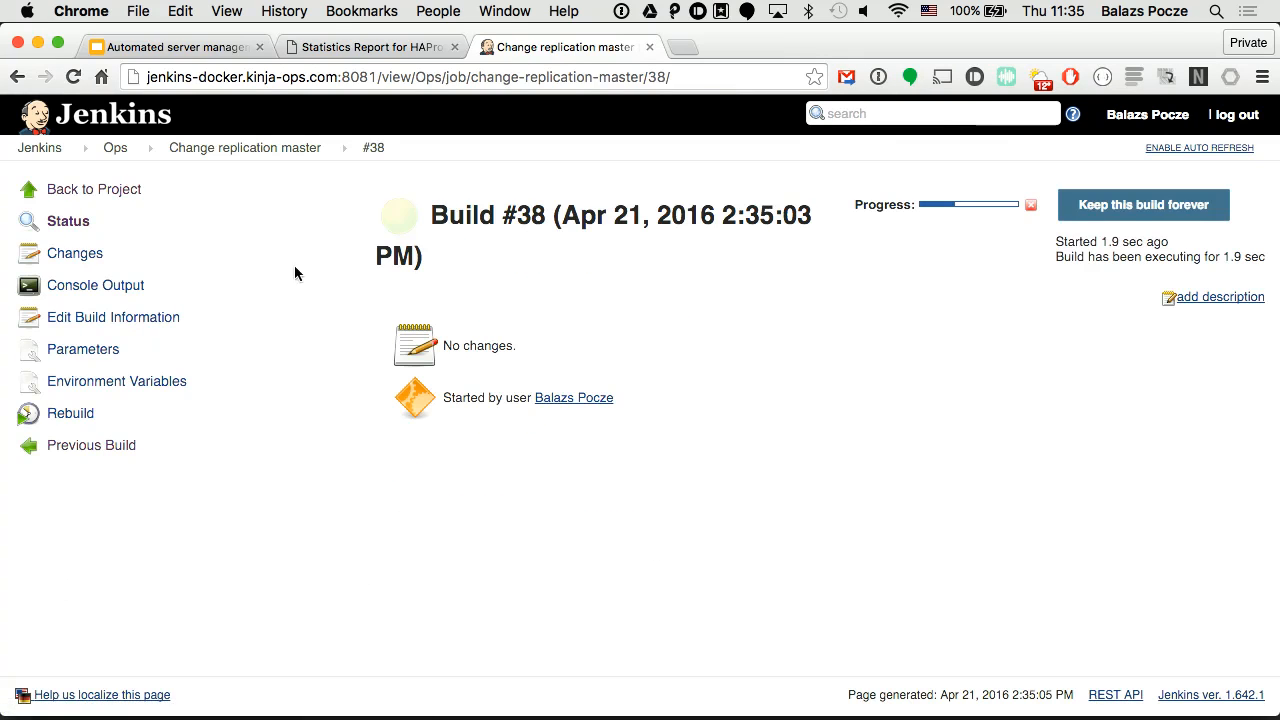
Step: Scroll build #38's console log to the replication topology and Finished: SUCCESS line
{"action": "left_click", "coordinate": [95, 285]}
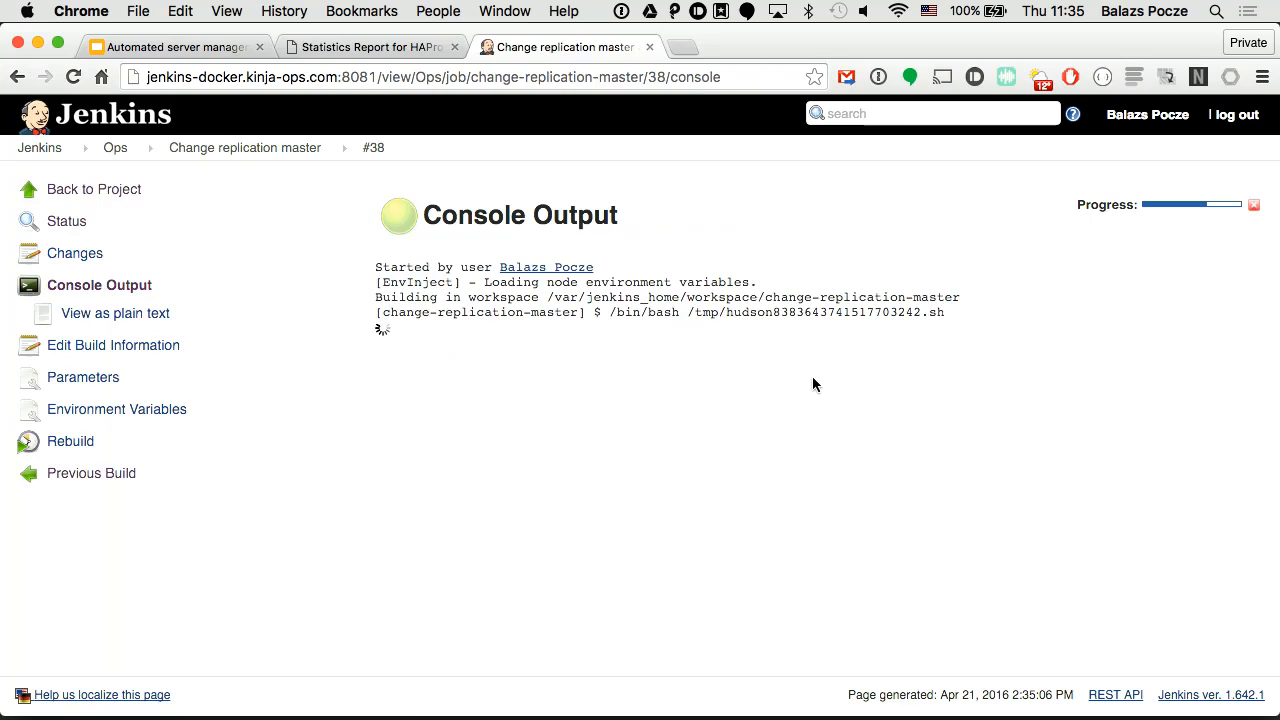
{"action": "scroll", "scroll_direction": "down", "scroll_amount": 3}
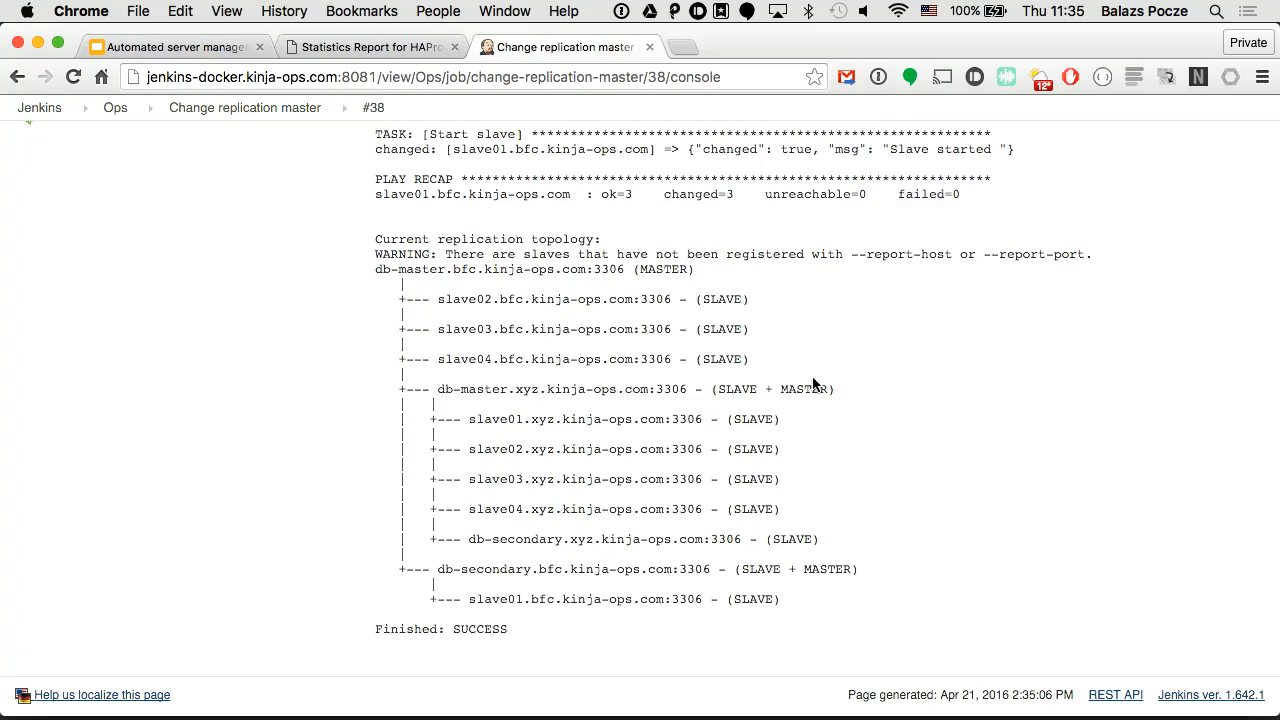
{"action": "scroll", "scroll_direction": "up", "scroll_amount": 3}
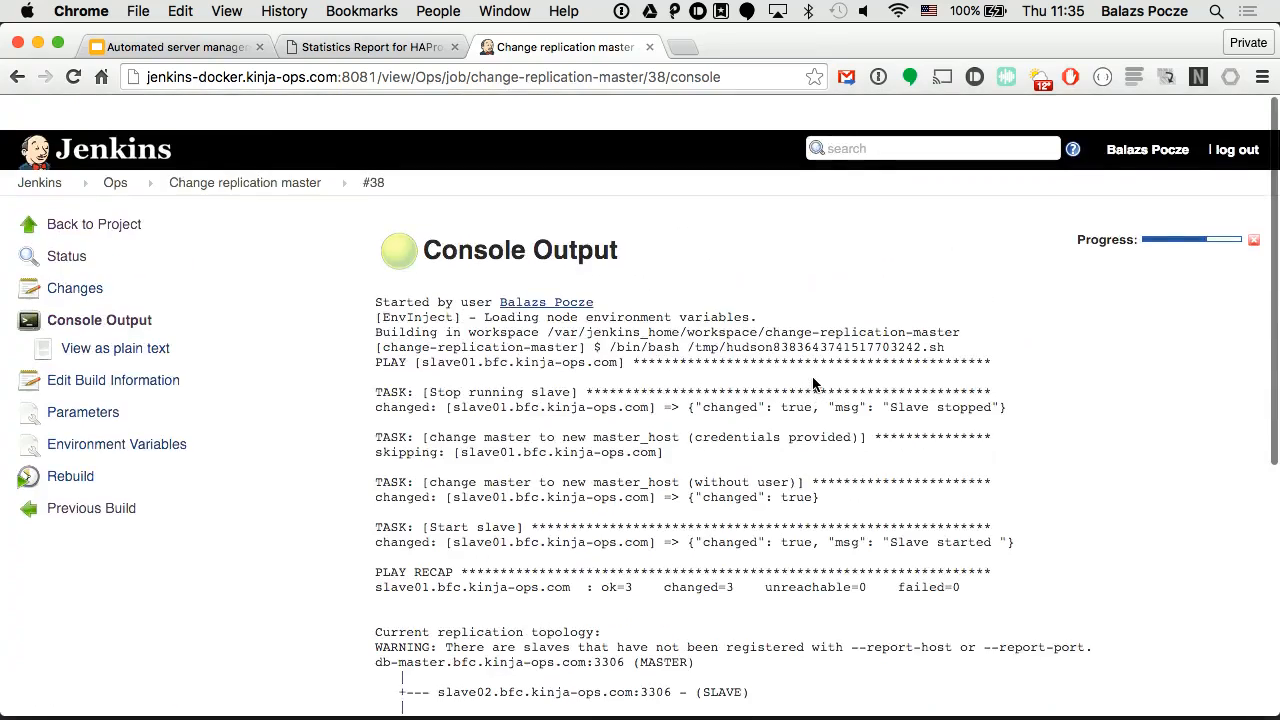
{"action": "scroll", "scroll_direction": "down", "scroll_amount": 3}
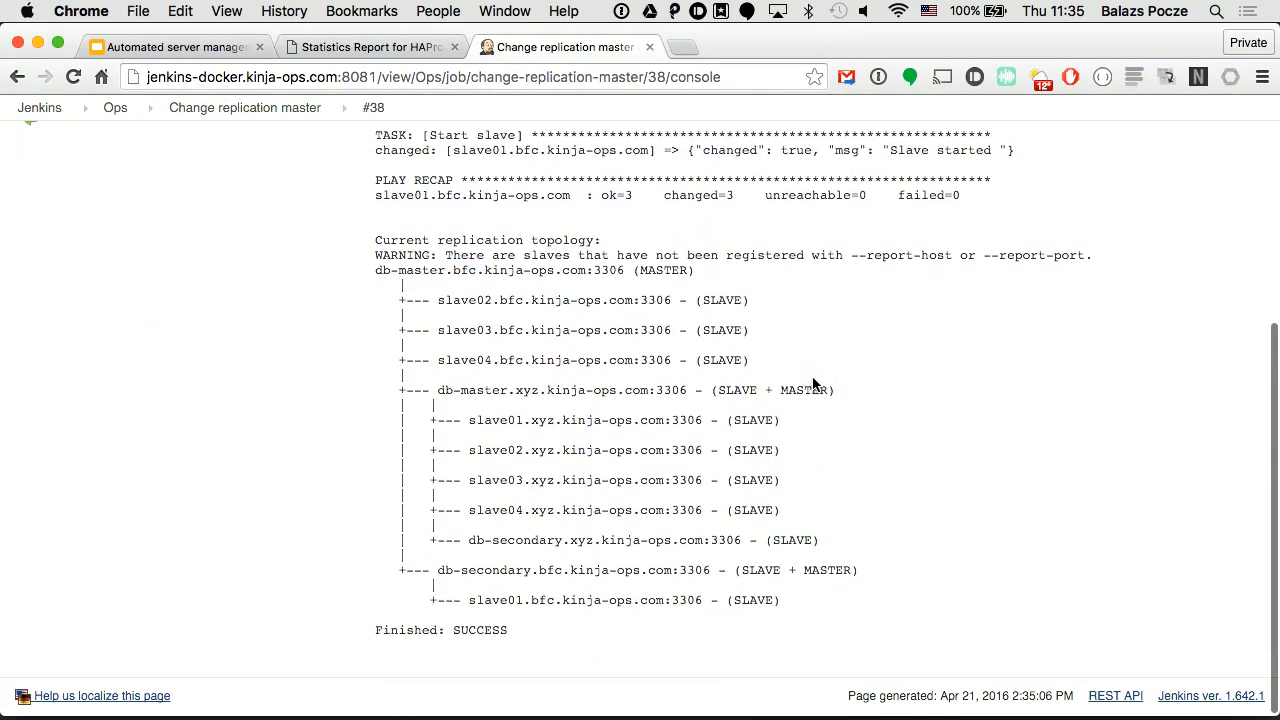
{"action": "scroll", "scroll_direction": "up", "scroll_amount": 3}
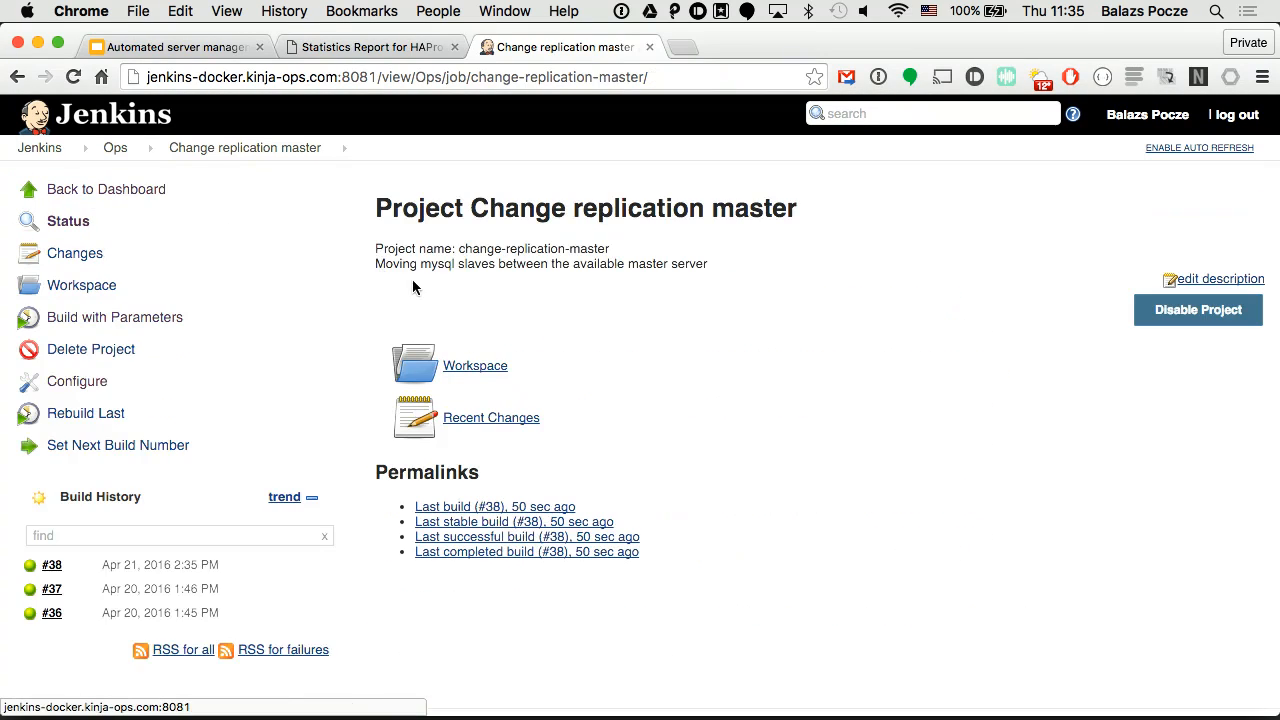
Step: Build Change replication master with slave01.bfc as slave and db-master.bfc as master
{"action": "left_click", "coordinate": [114, 317]}
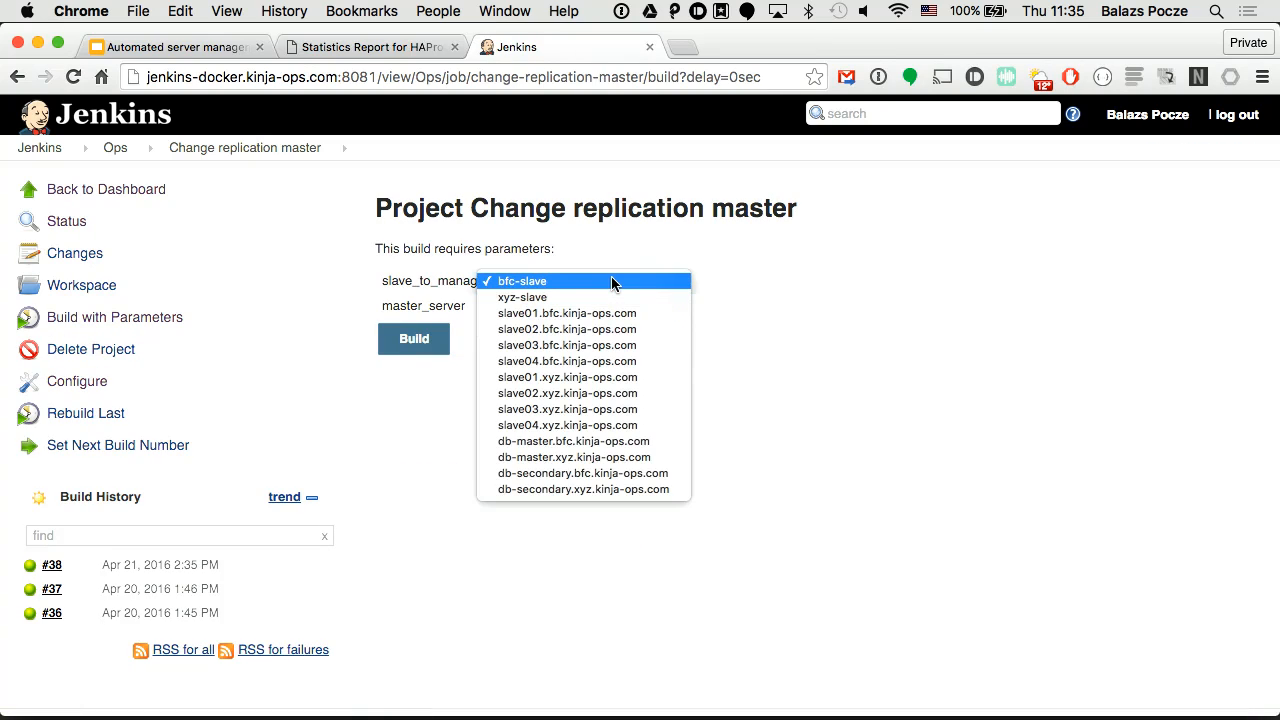
{"action": "left_click", "coordinate": [567, 313]}
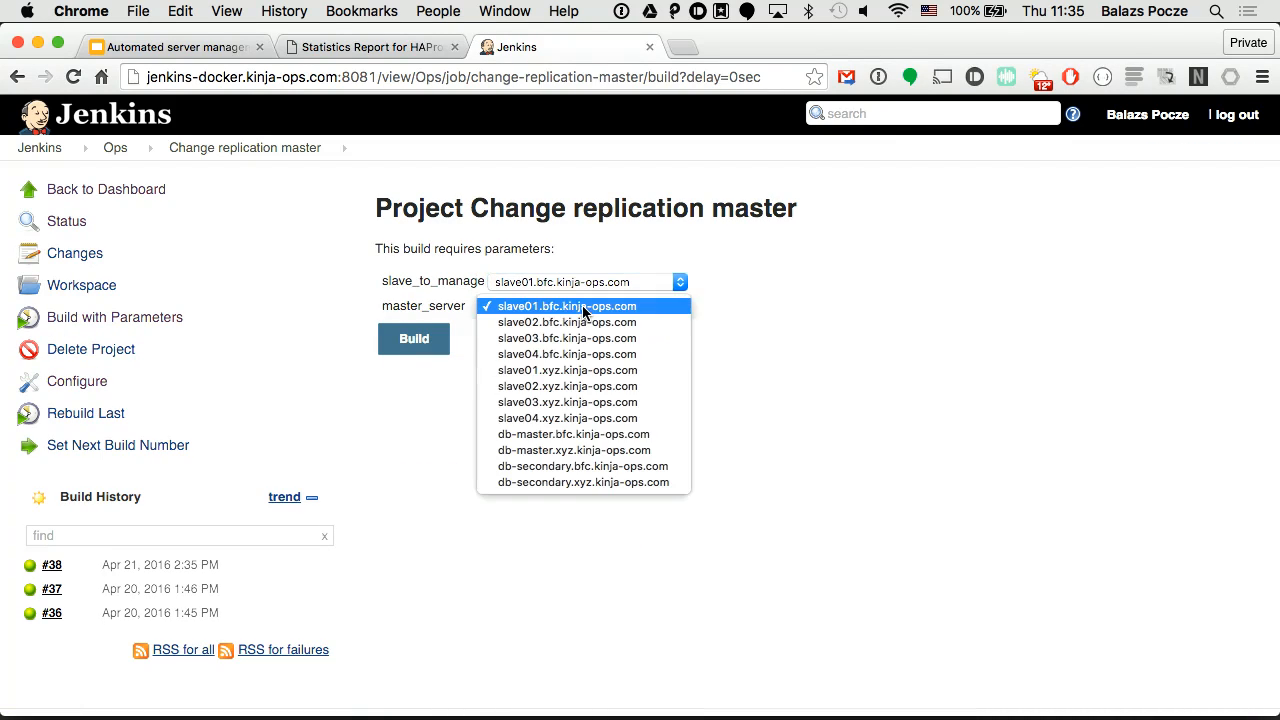
{"action": "left_click", "coordinate": [573, 434]}
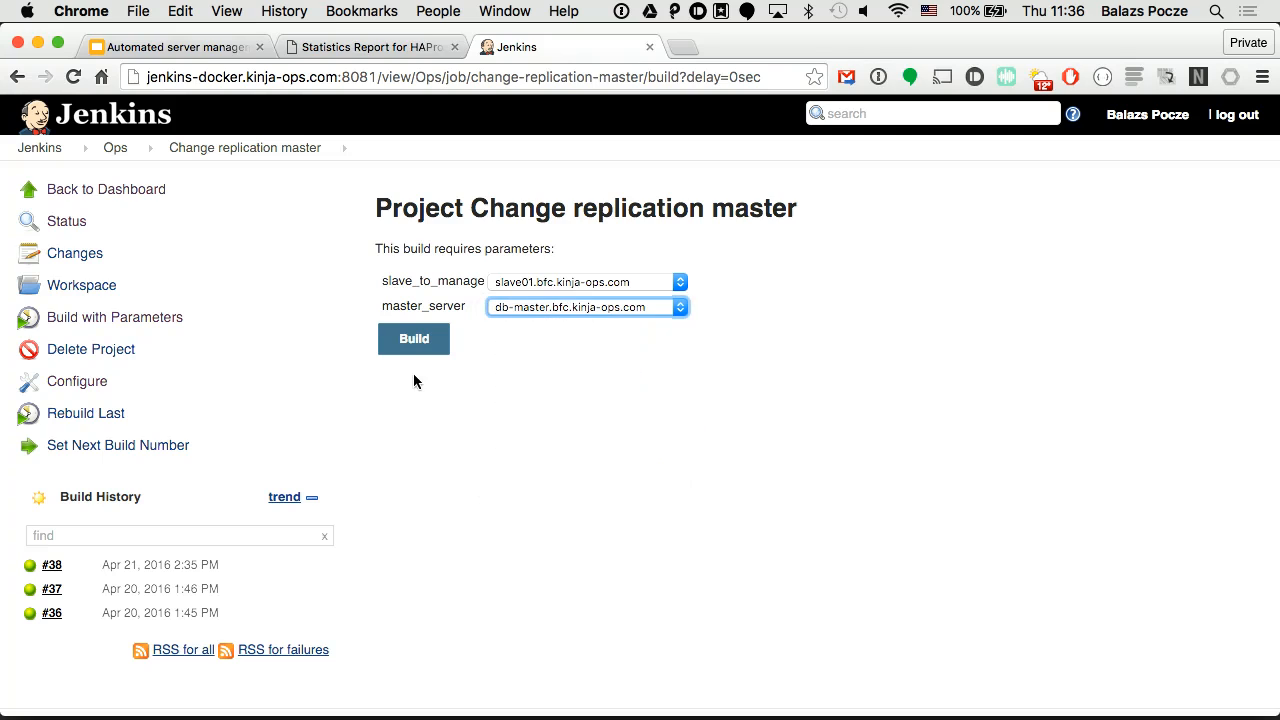
{"action": "left_click", "coordinate": [413, 338]}
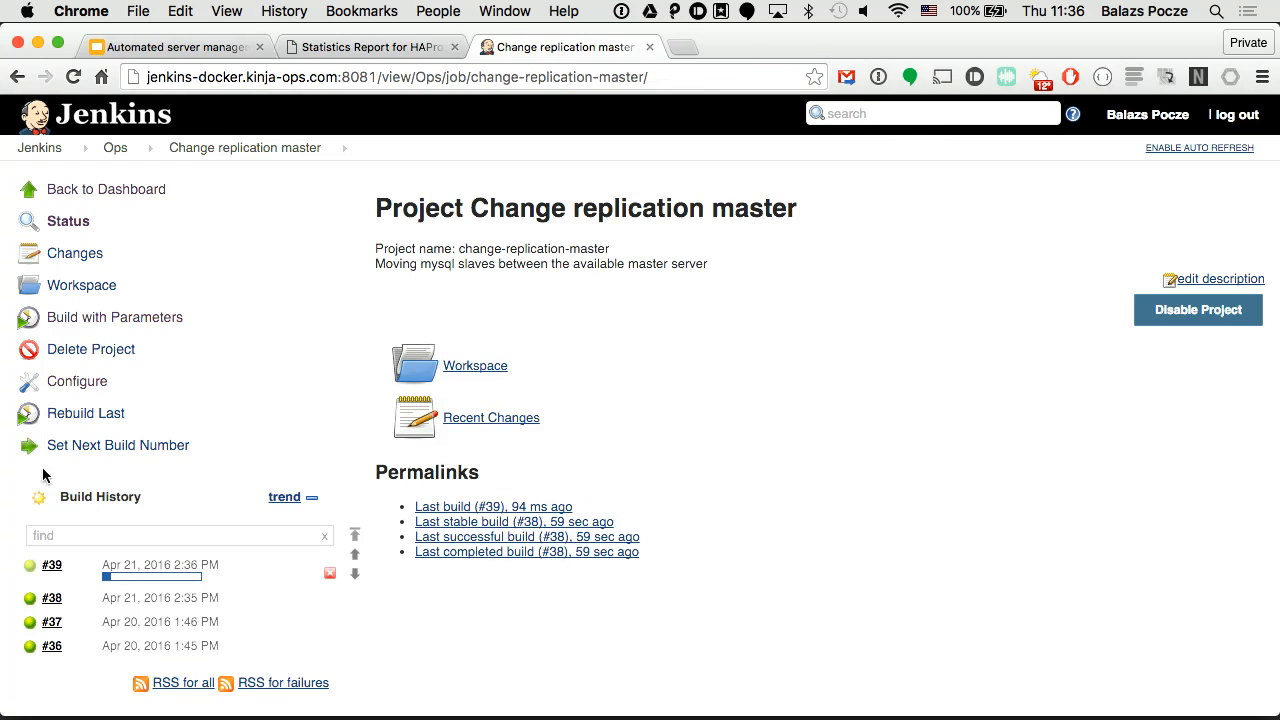
Step: Follow build #39's console output down to its result
{"action": "left_click", "coordinate": [52, 565]}
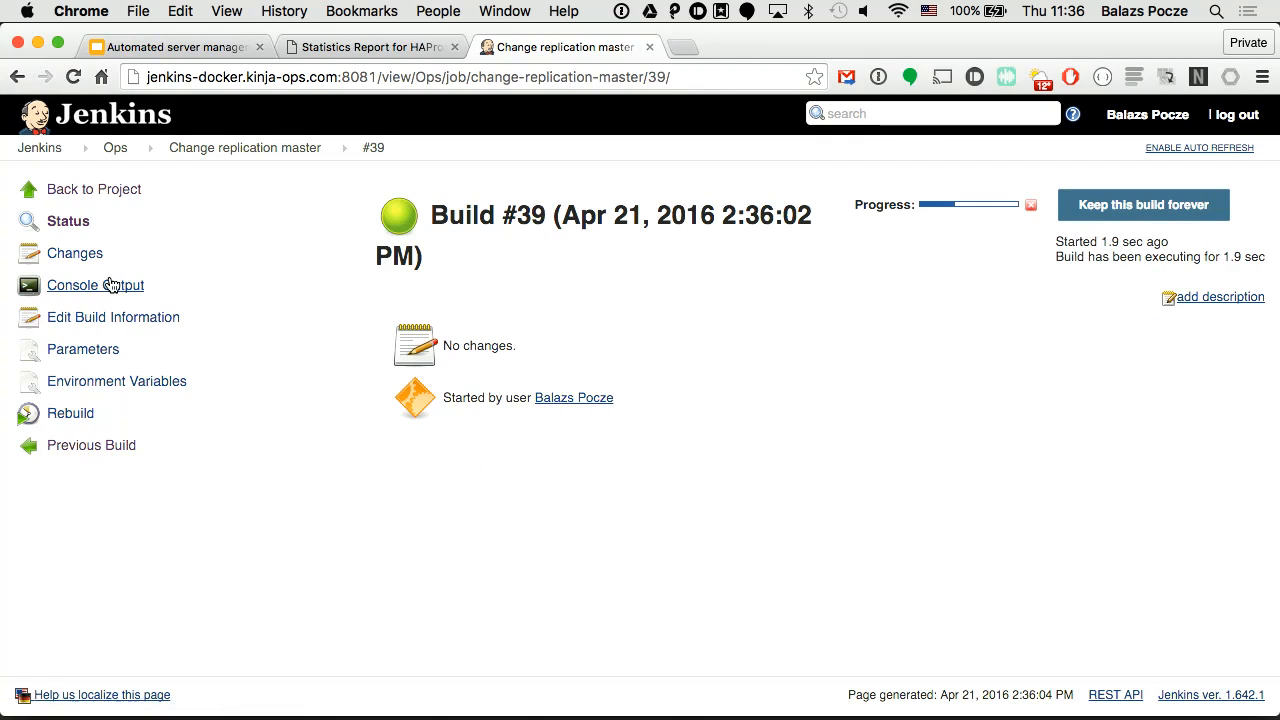
{"action": "left_click", "coordinate": [95, 285]}
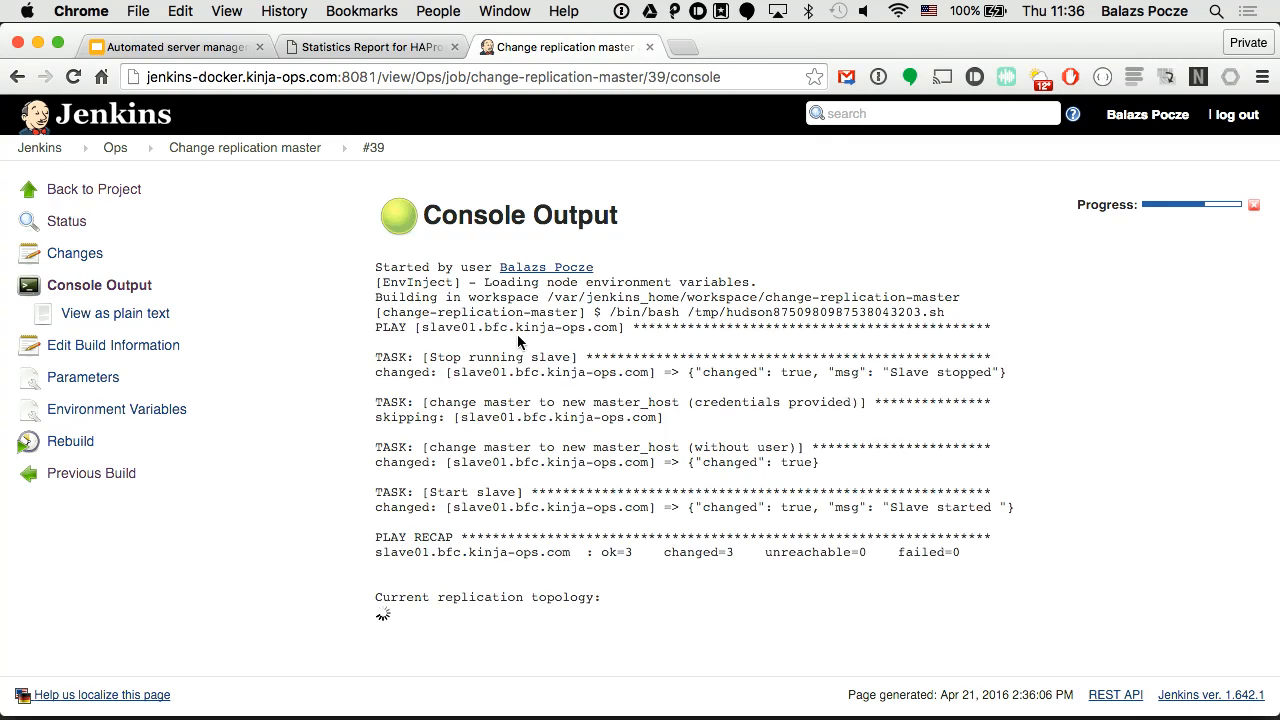
{"action": "scroll", "scroll_direction": "down", "scroll_amount": 3}
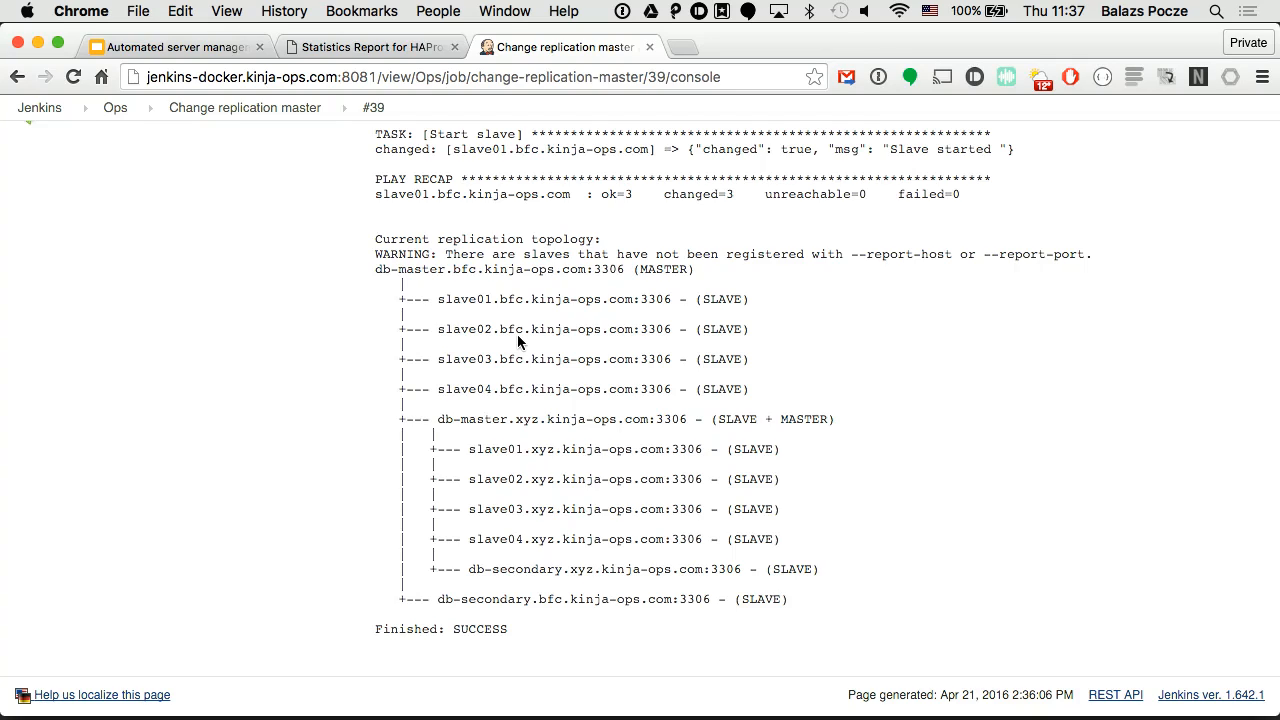
{"action": "mouse_move", "coordinate": [495, 378]}
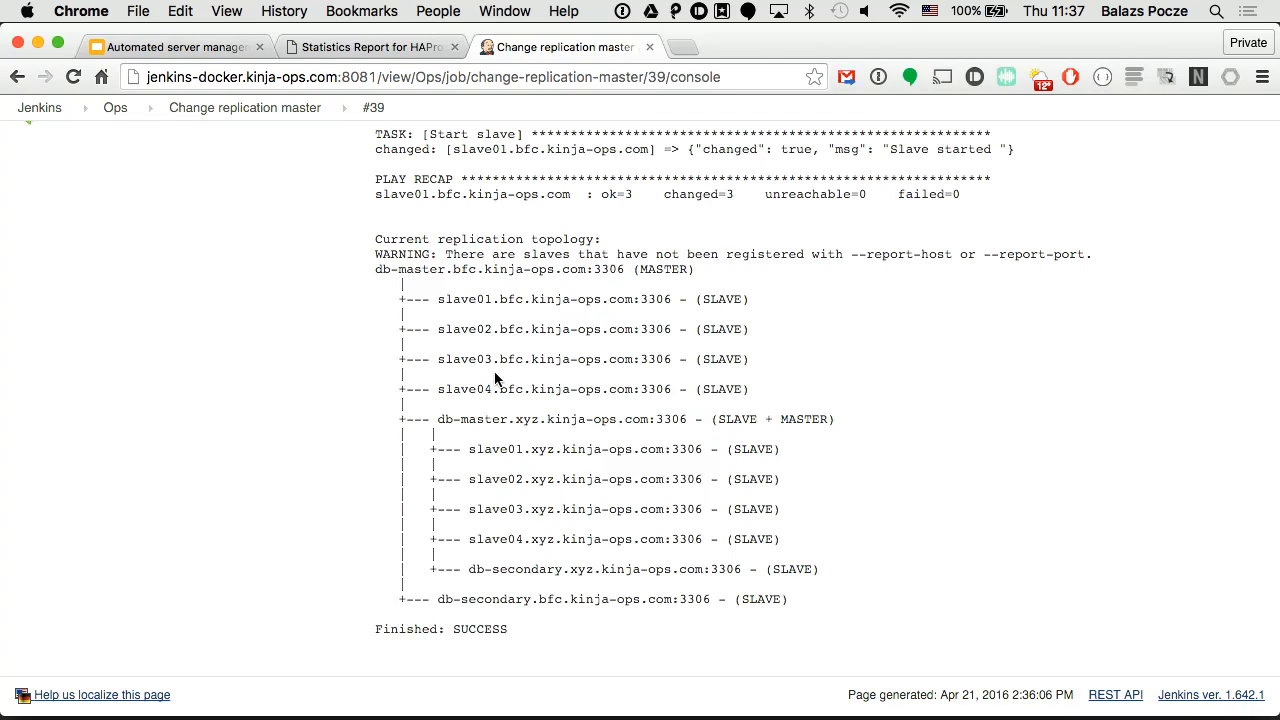
{"action": "mouse_move", "coordinate": [193, 108]}
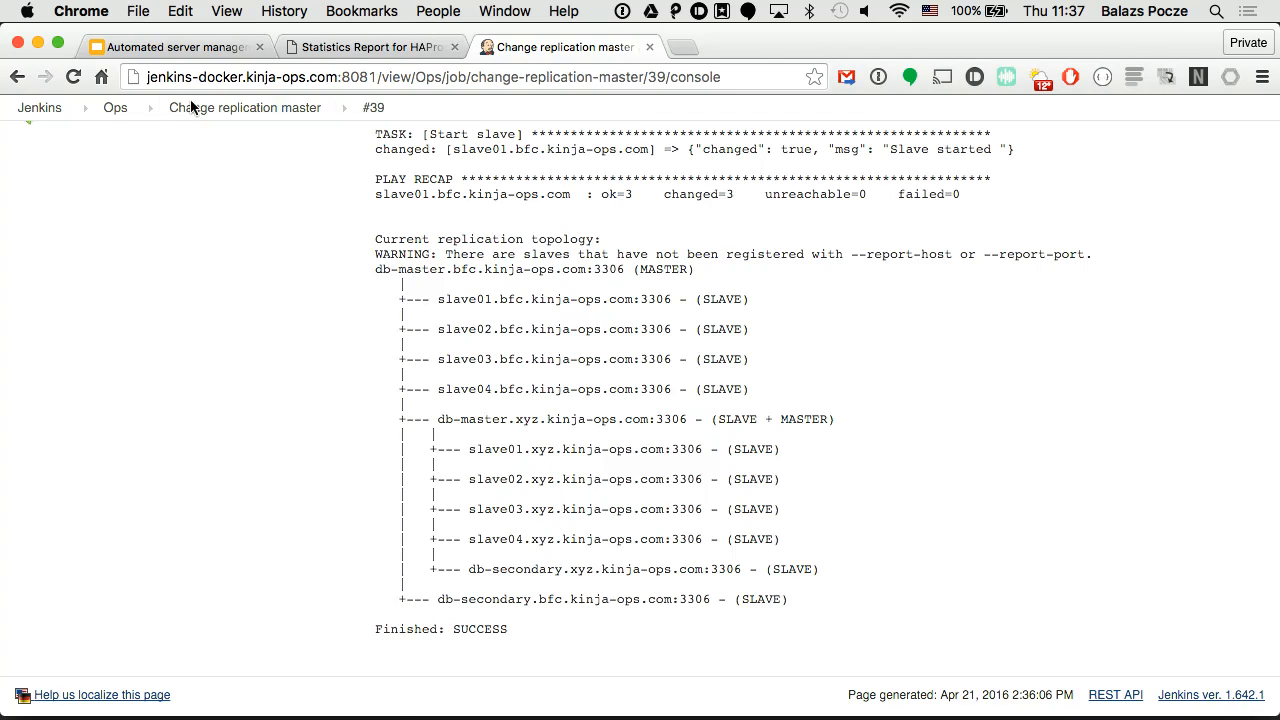
{"action": "mouse_move", "coordinate": [362, 70]}
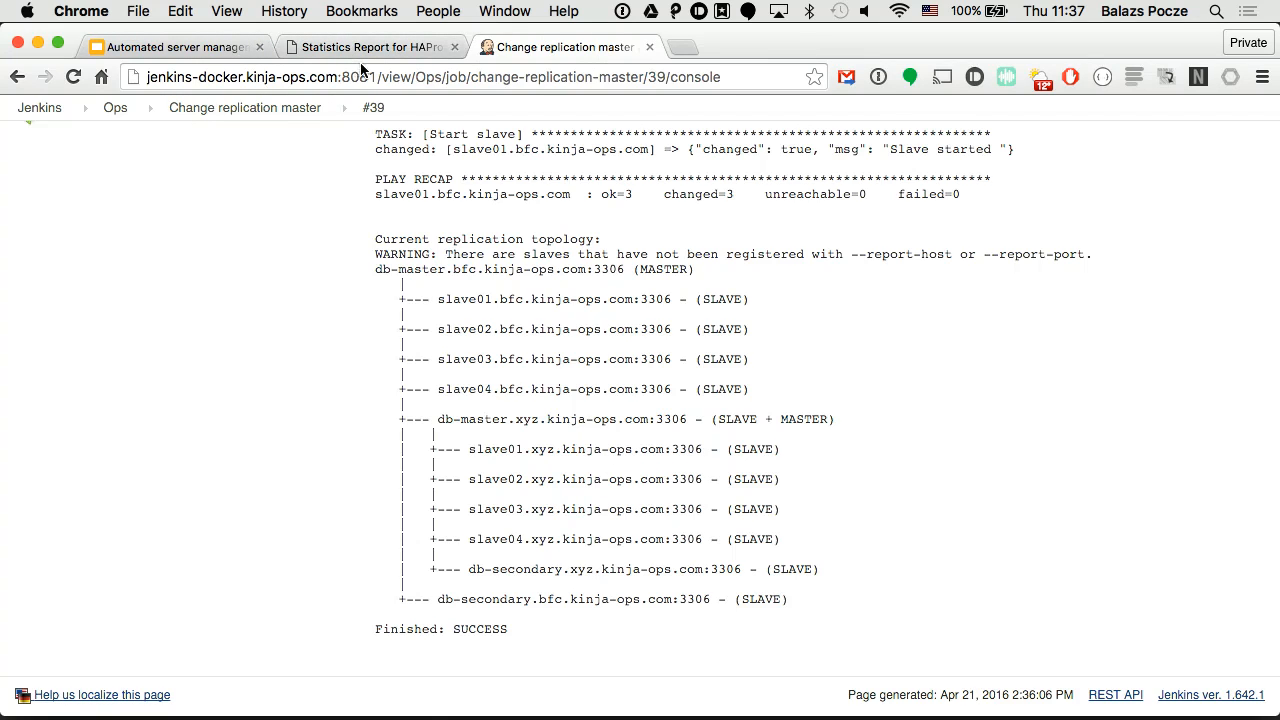
{"action": "mouse_move", "coordinate": [115, 107]}
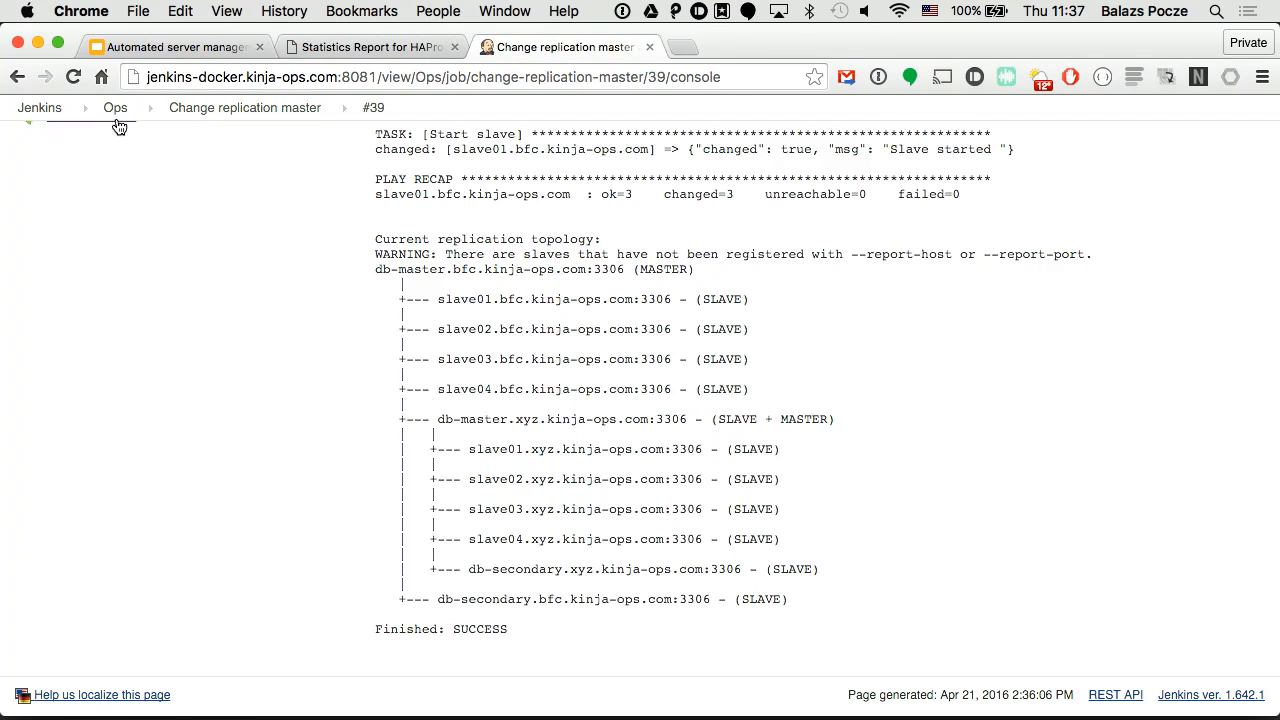
Step: From the Ops job list, build Enable/Disable MySQL slave with slave01.bfc set to enable
{"action": "left_click", "coordinate": [114, 107]}
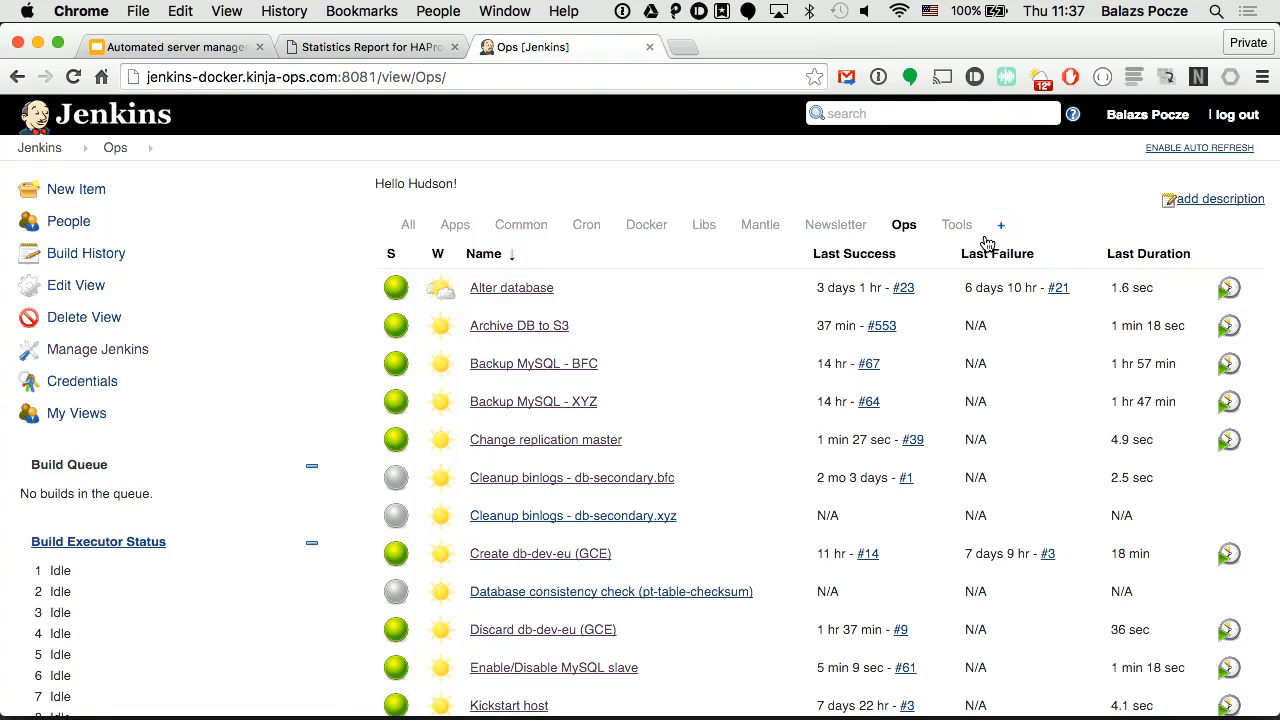
{"action": "mouse_move", "coordinate": [680, 580]}
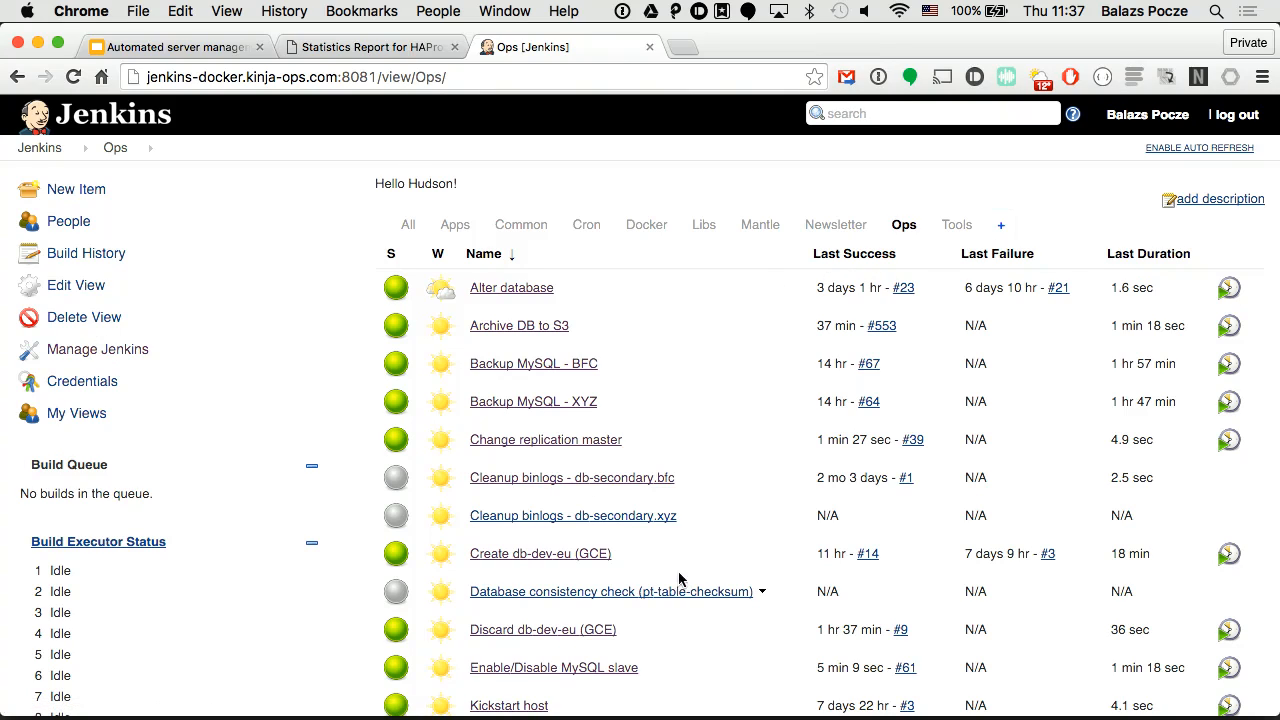
{"action": "left_click", "coordinate": [553, 667]}
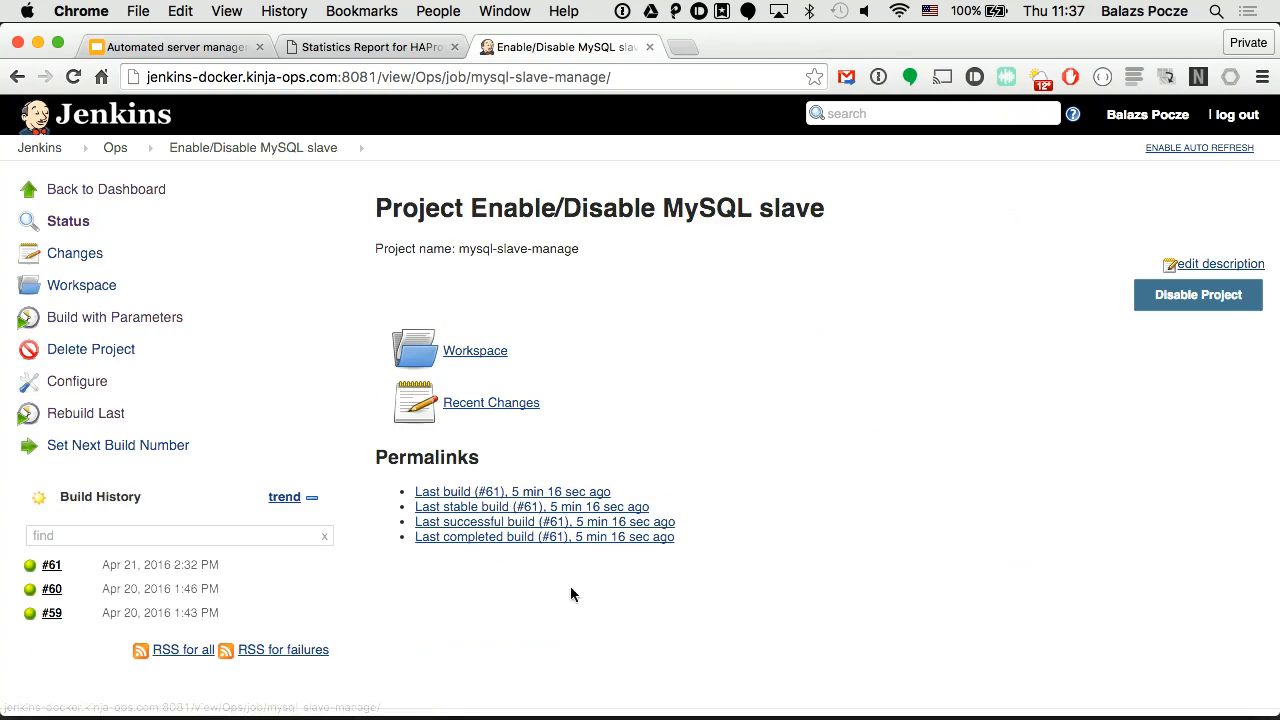
{"action": "left_click", "coordinate": [114, 317]}
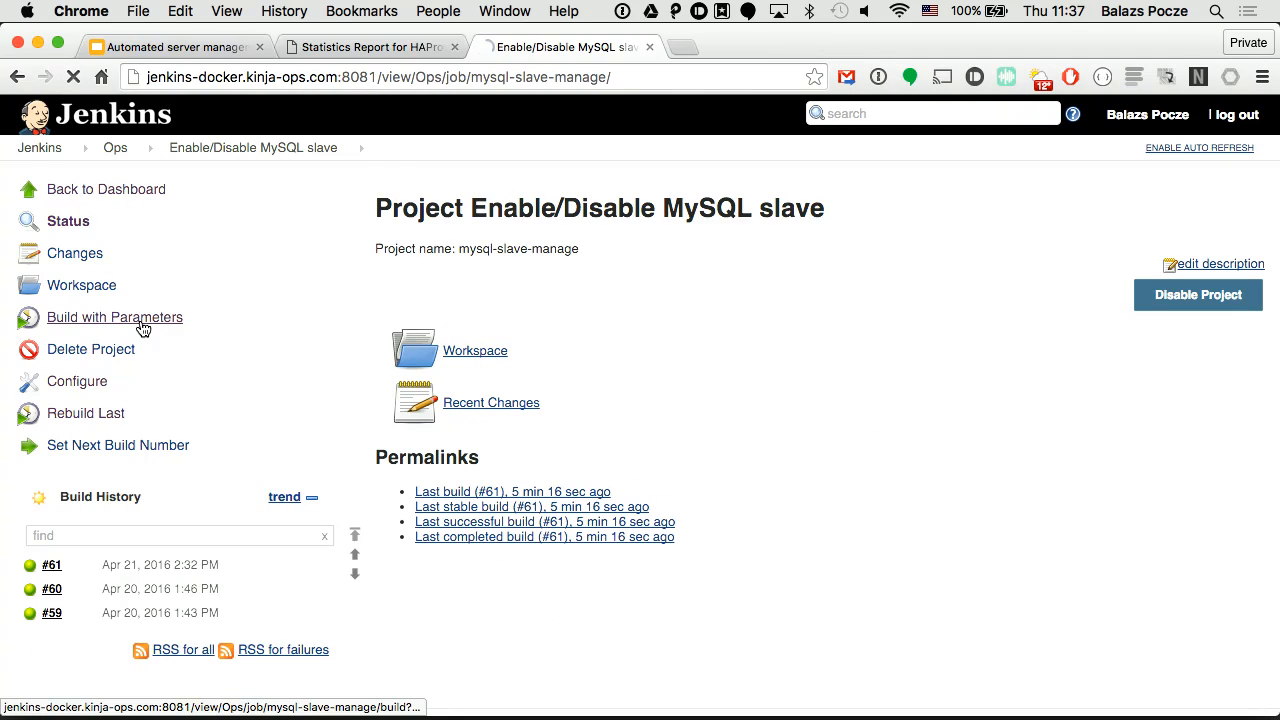
{"action": "left_click", "coordinate": [114, 317]}
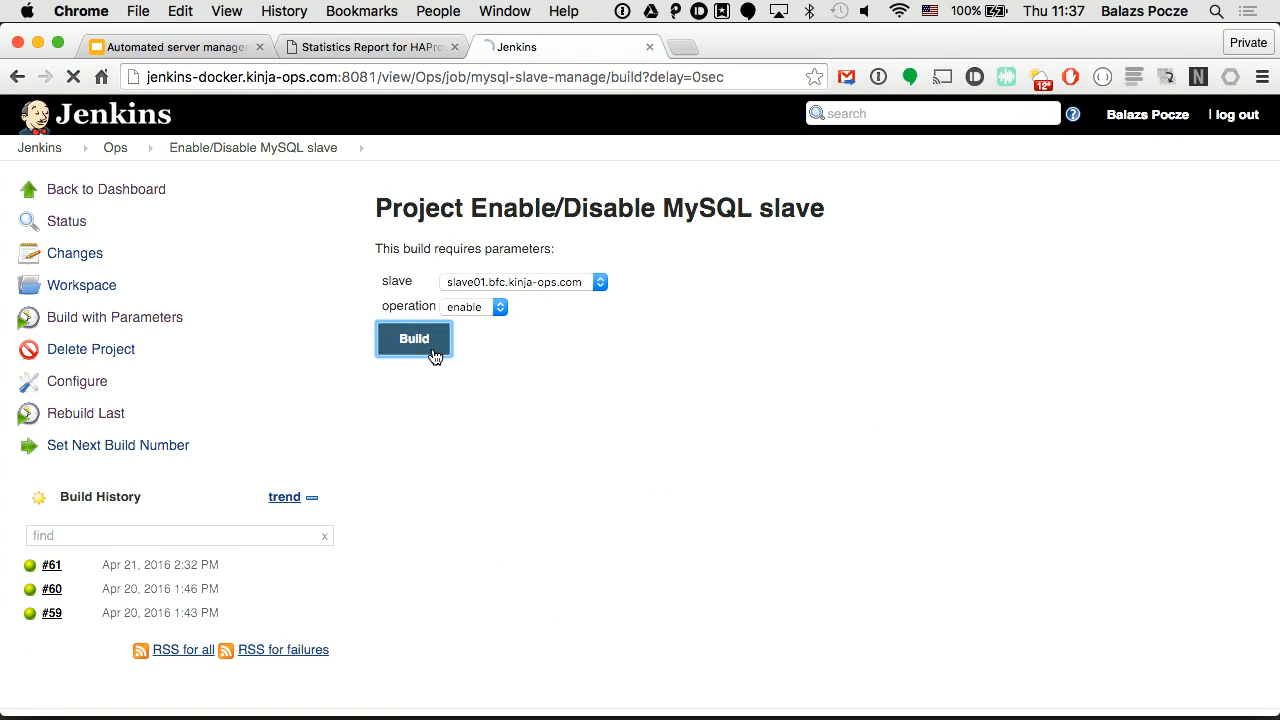
{"action": "left_click", "coordinate": [413, 338]}
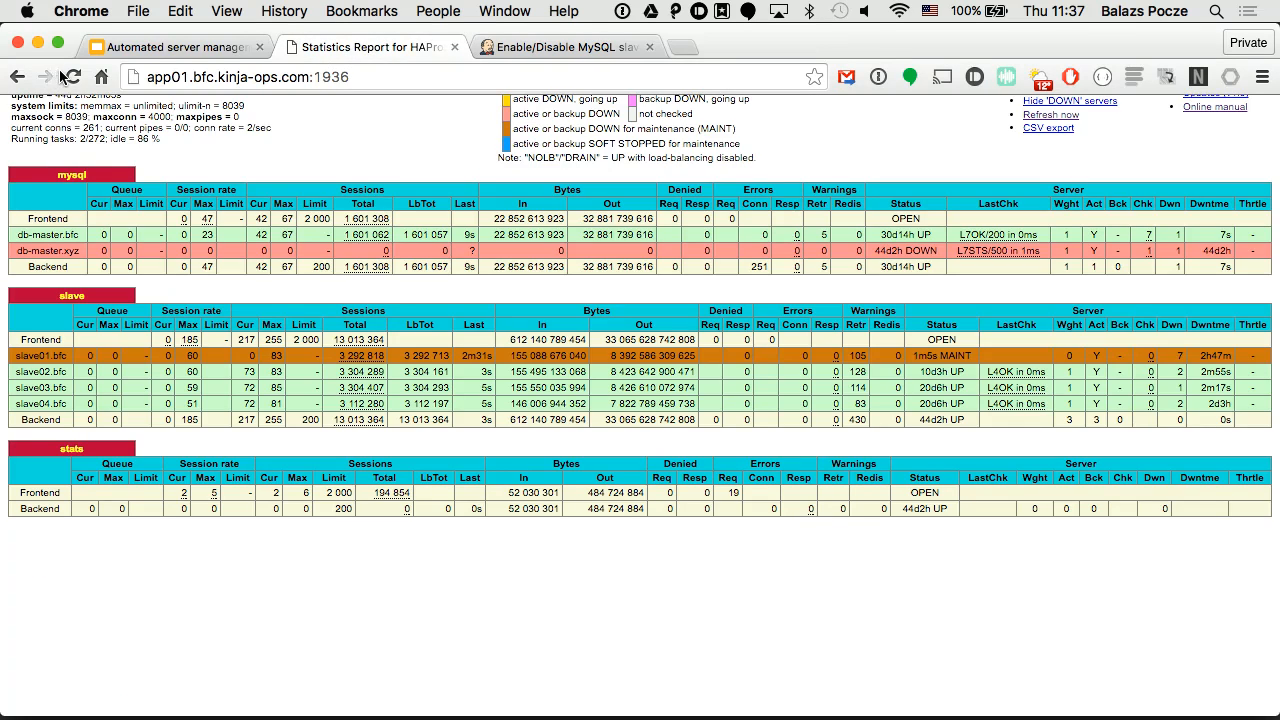
Step: Refresh the HAProxy statistics and check the console output of Jenkins build #62
{"action": "left_click", "coordinate": [71, 76]}
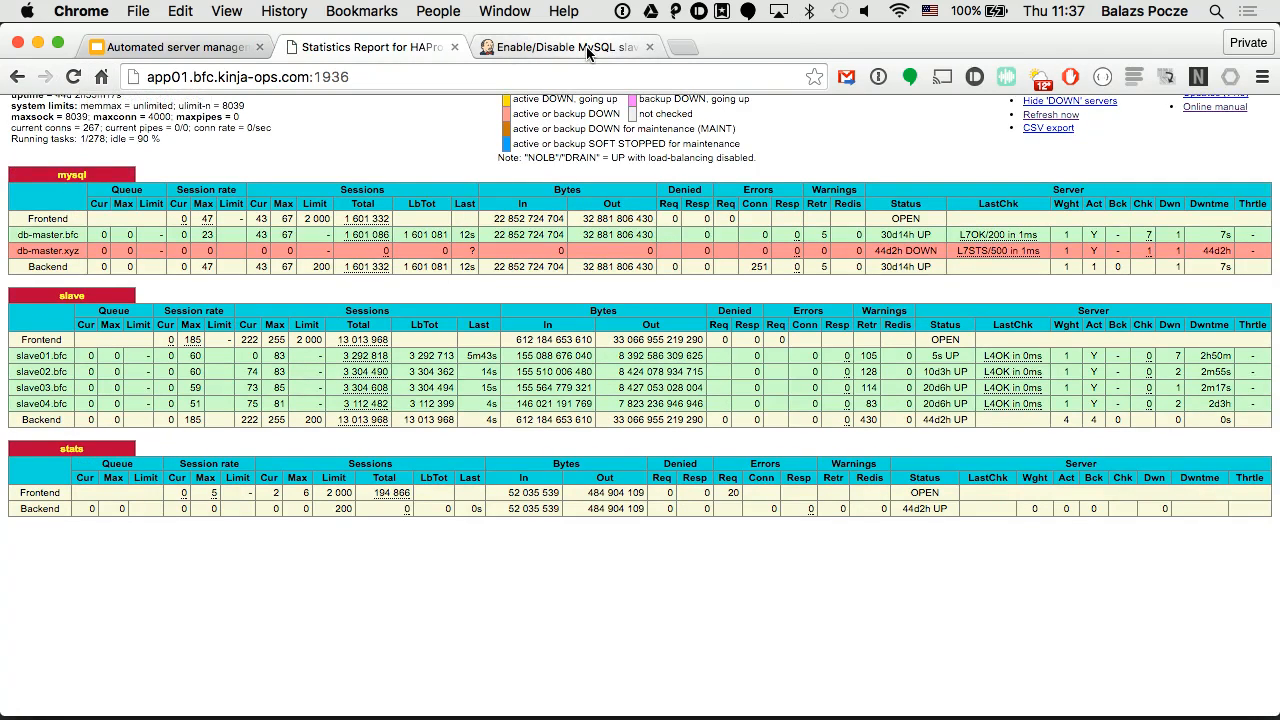
{"action": "left_click", "coordinate": [567, 47]}
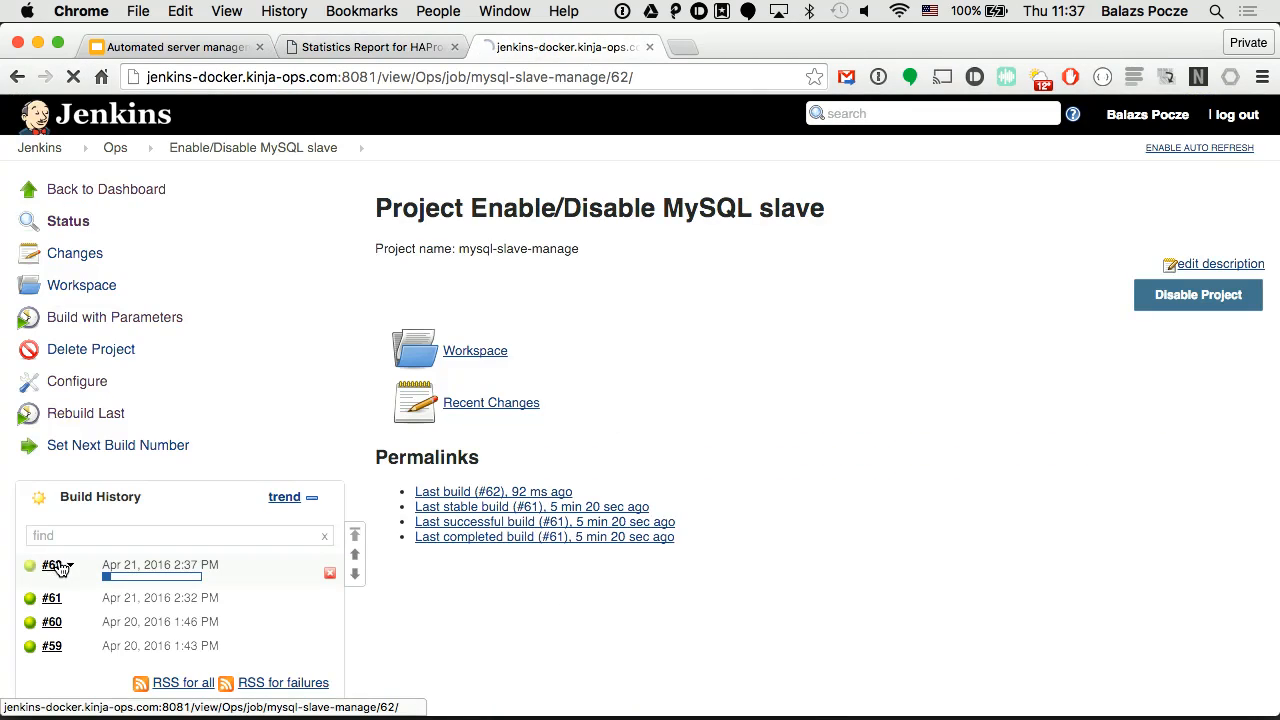
{"action": "left_click", "coordinate": [51, 565]}
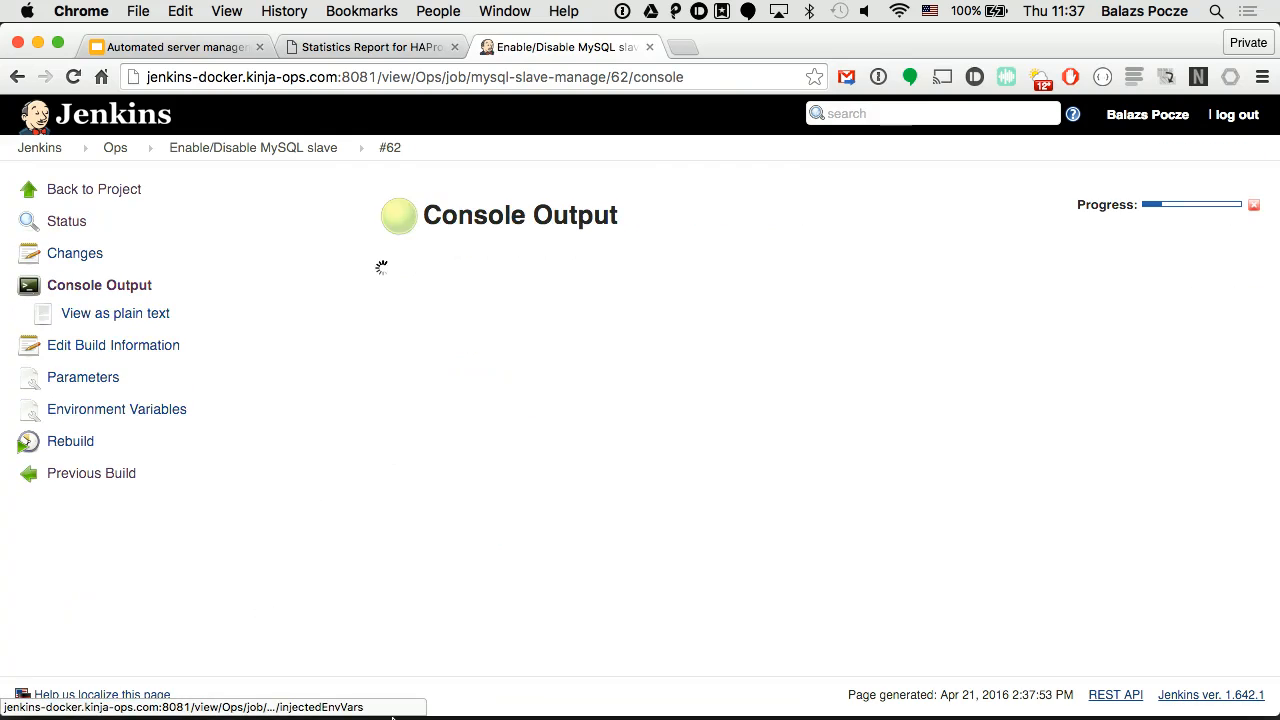
Step: Confirm slave01.bfc is UP in HAProxy stats, then present the Thank-you slides full screen
{"action": "left_click", "coordinate": [564, 692]}
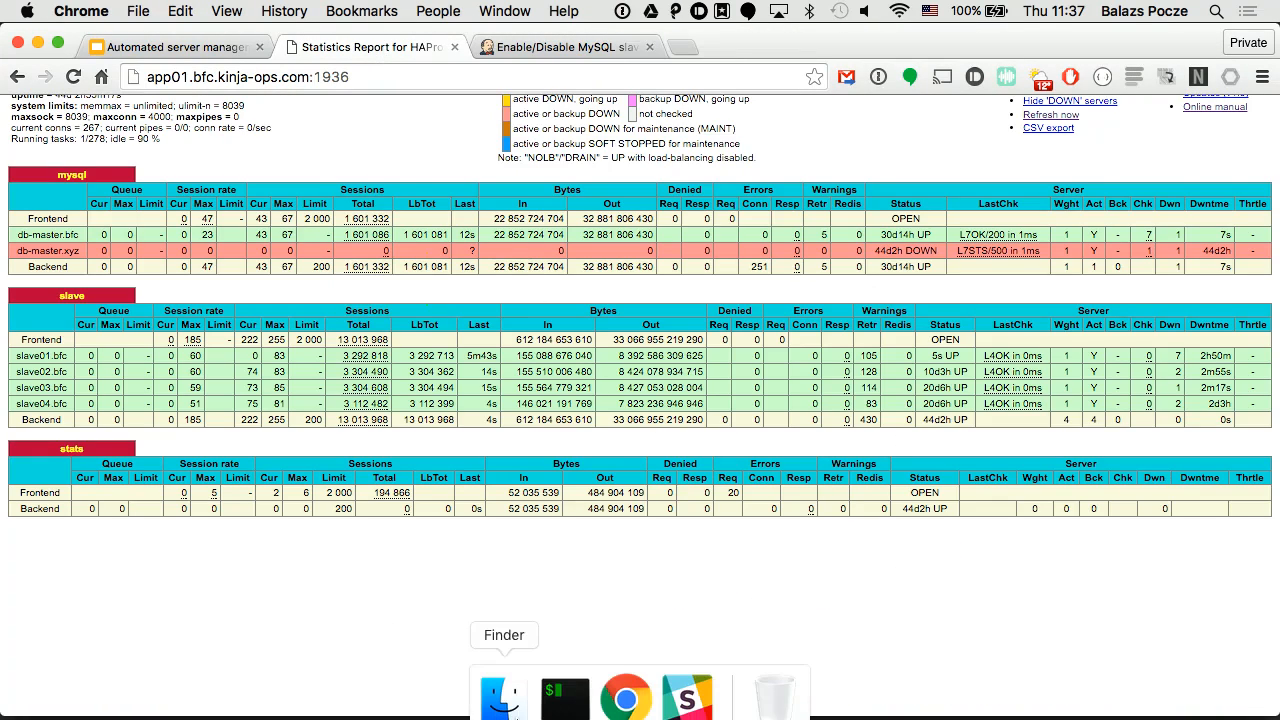
{"action": "left_click", "coordinate": [565, 697]}
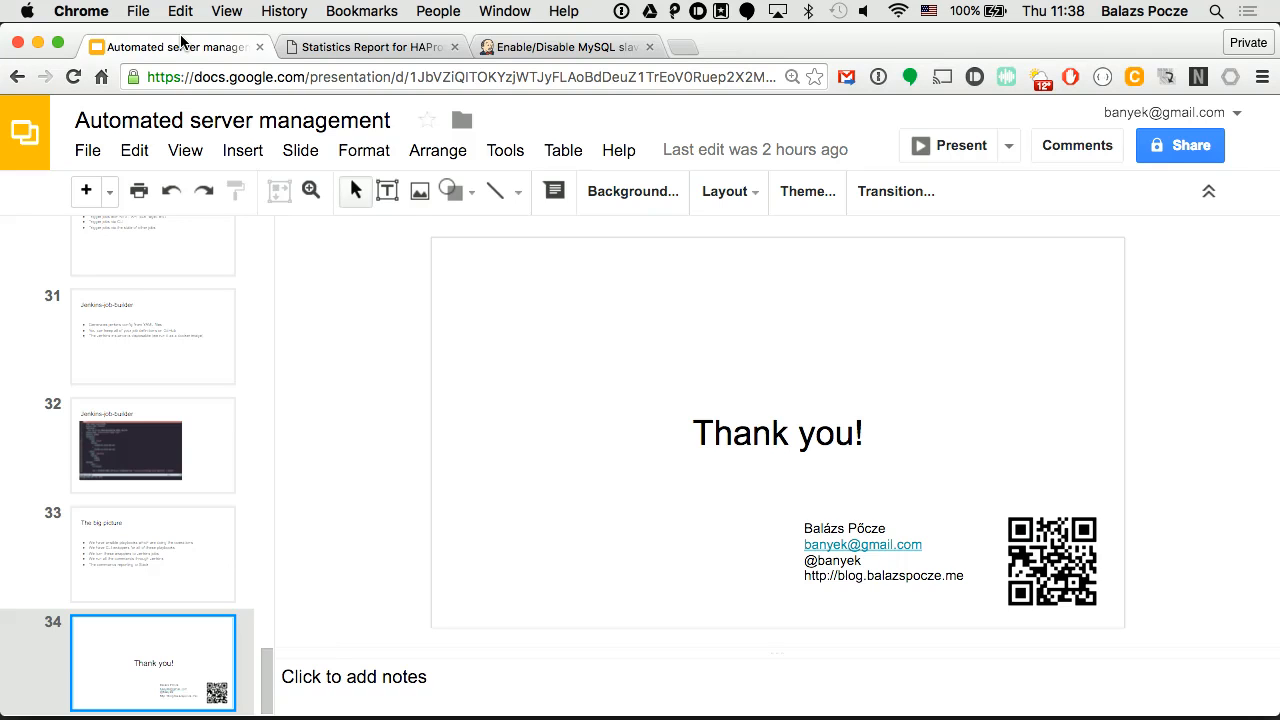
{"action": "left_click", "coordinate": [948, 145]}
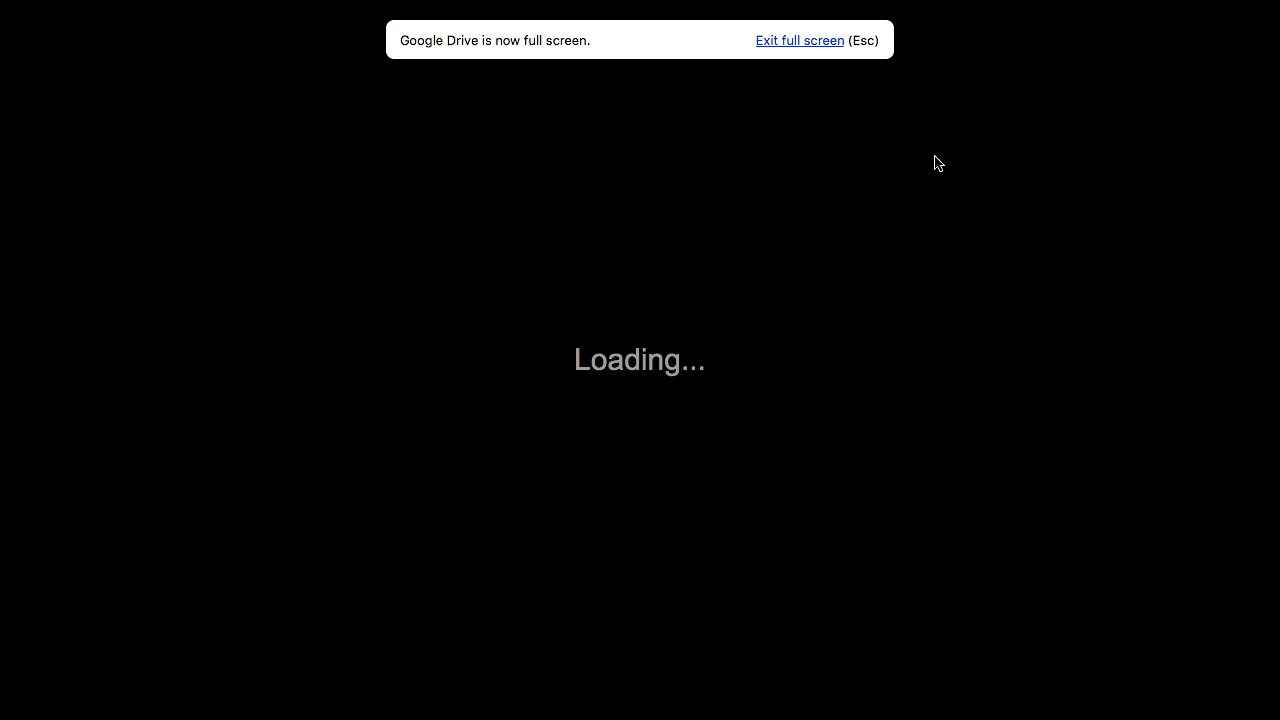